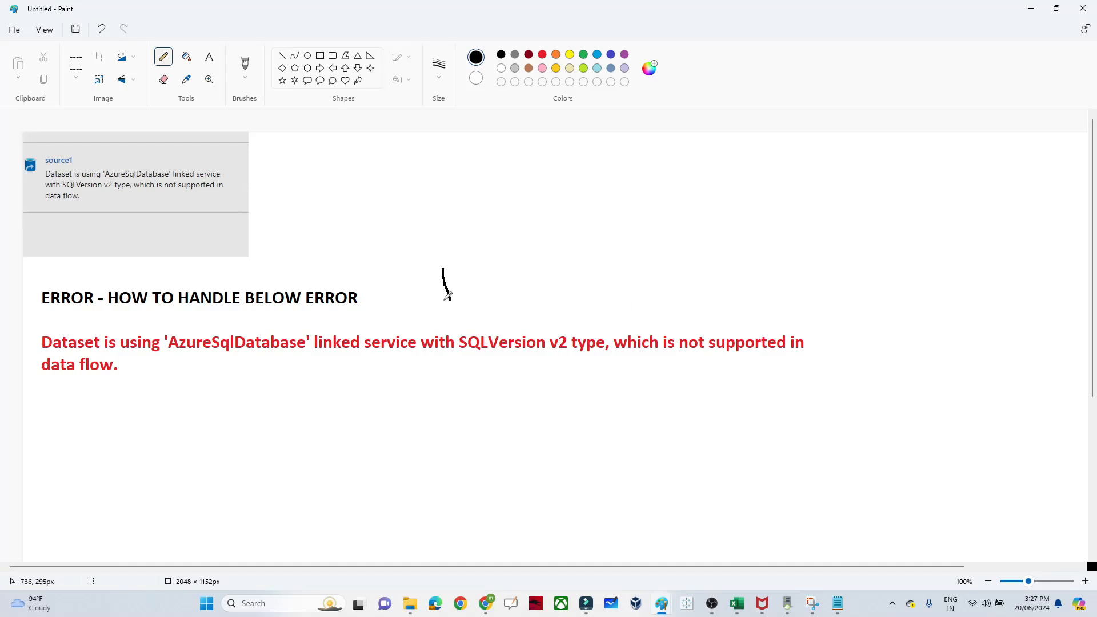
Mark the error text with an arrow and underlines beneath 'AzureSqlDatabase' and 'SQLVersion v2'.
drag(447, 283, 457, 301)
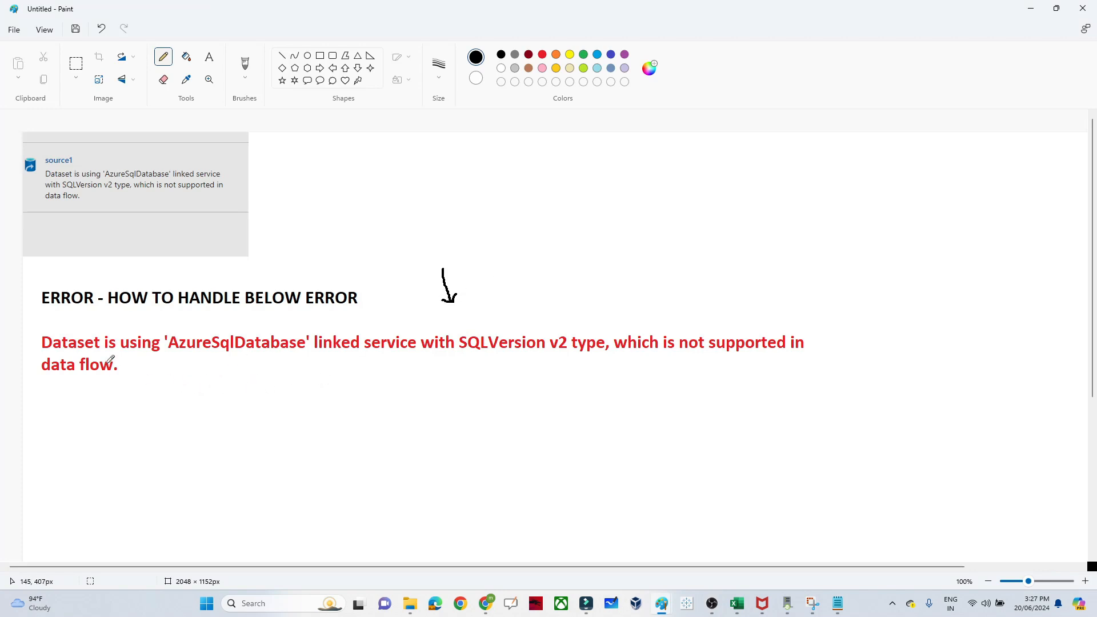
drag(213, 364, 290, 350)
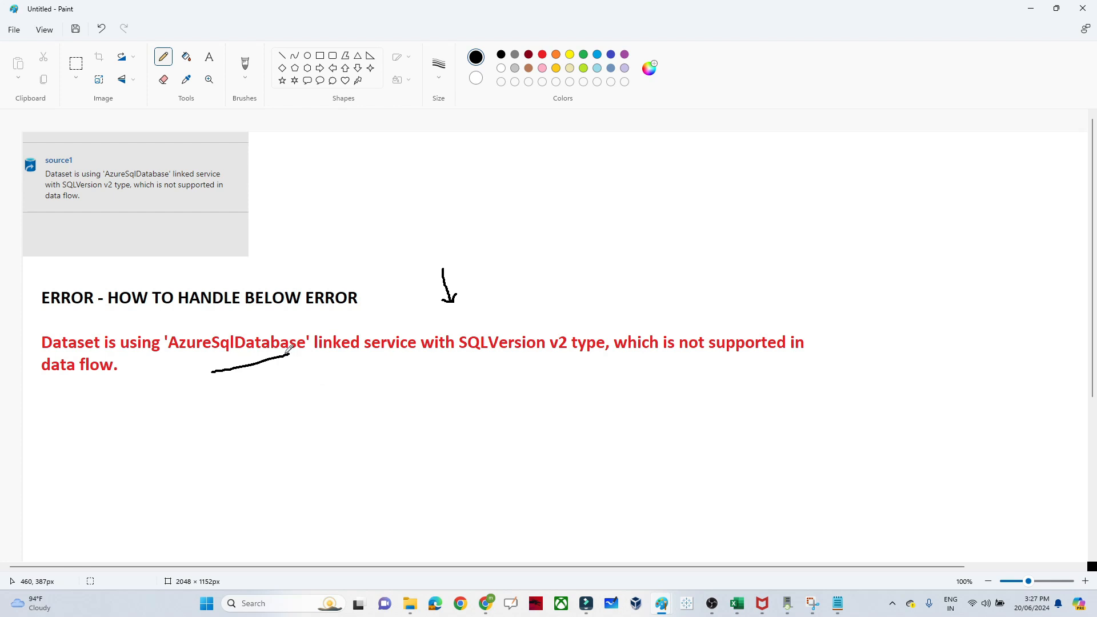
drag(467, 369, 515, 358)
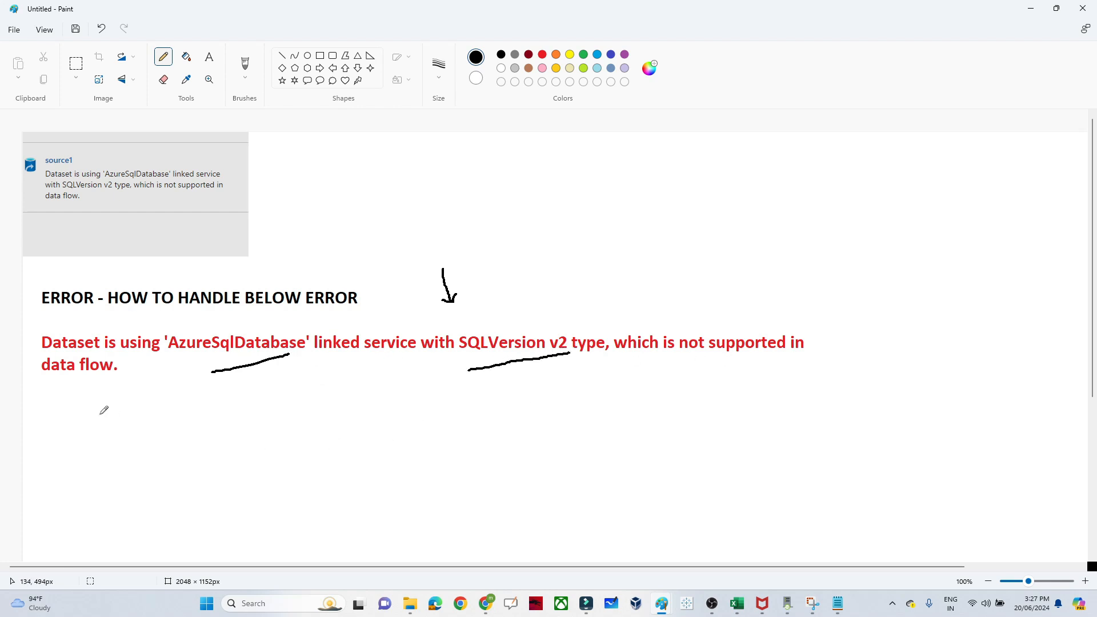
mouse_move(192, 458)
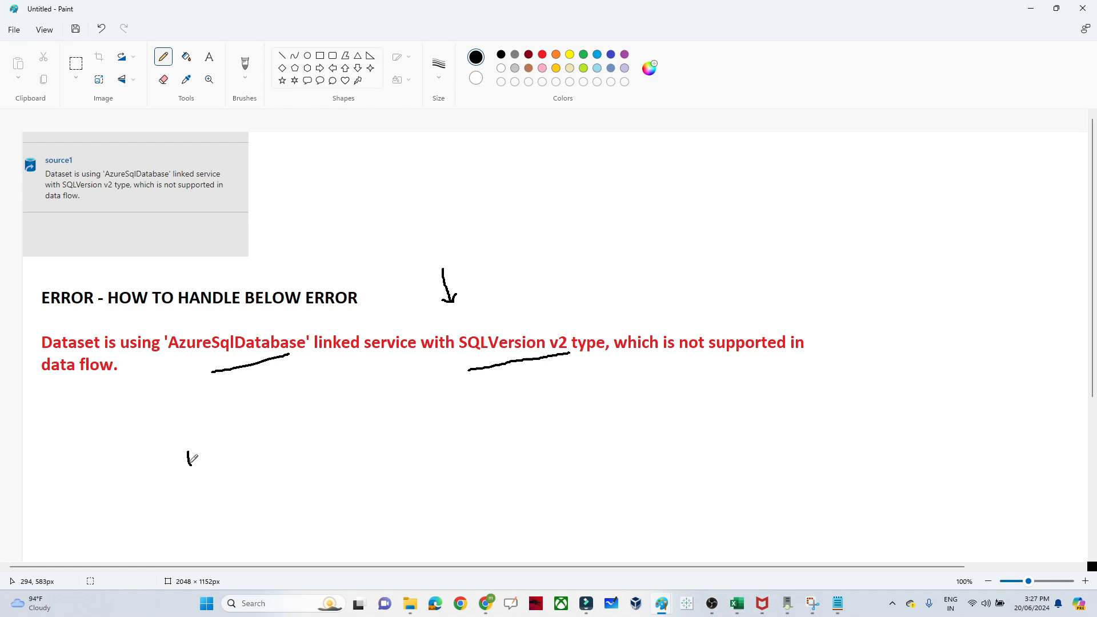
Handwrite the note 'dataflow → AzureSqlDB' below the error message.
drag(184, 458, 249, 448)
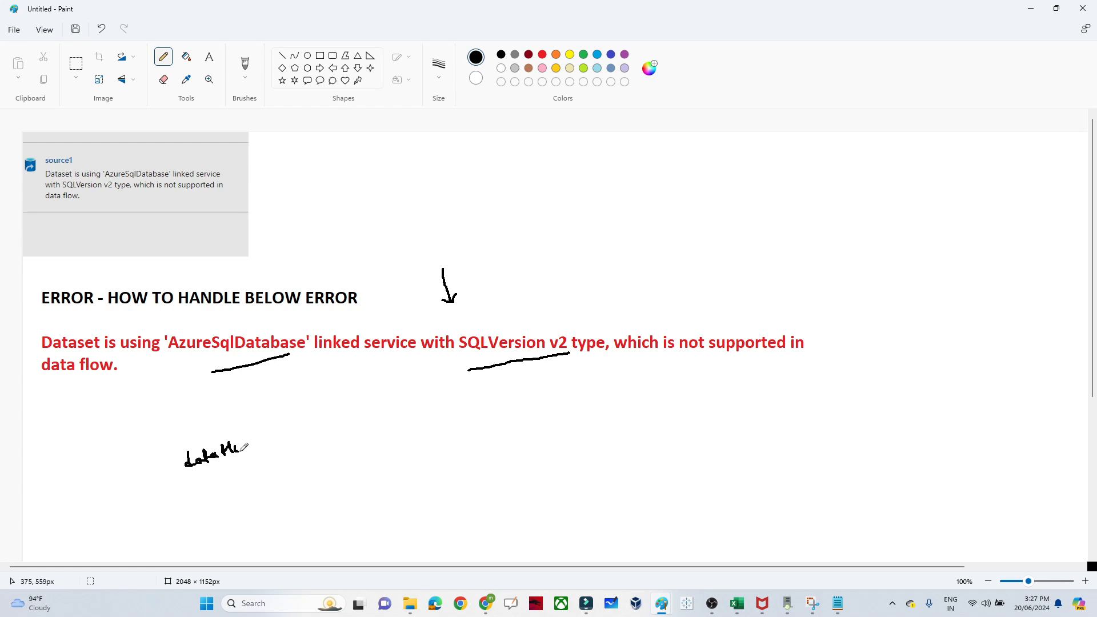
drag(262, 445, 339, 437)
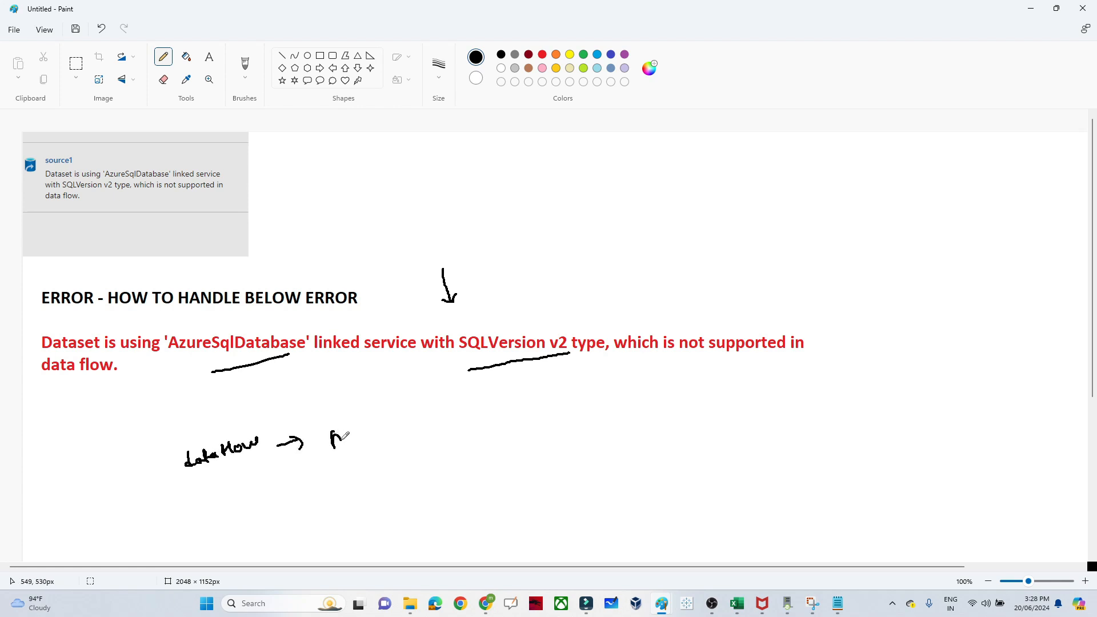
drag(333, 437, 430, 431)
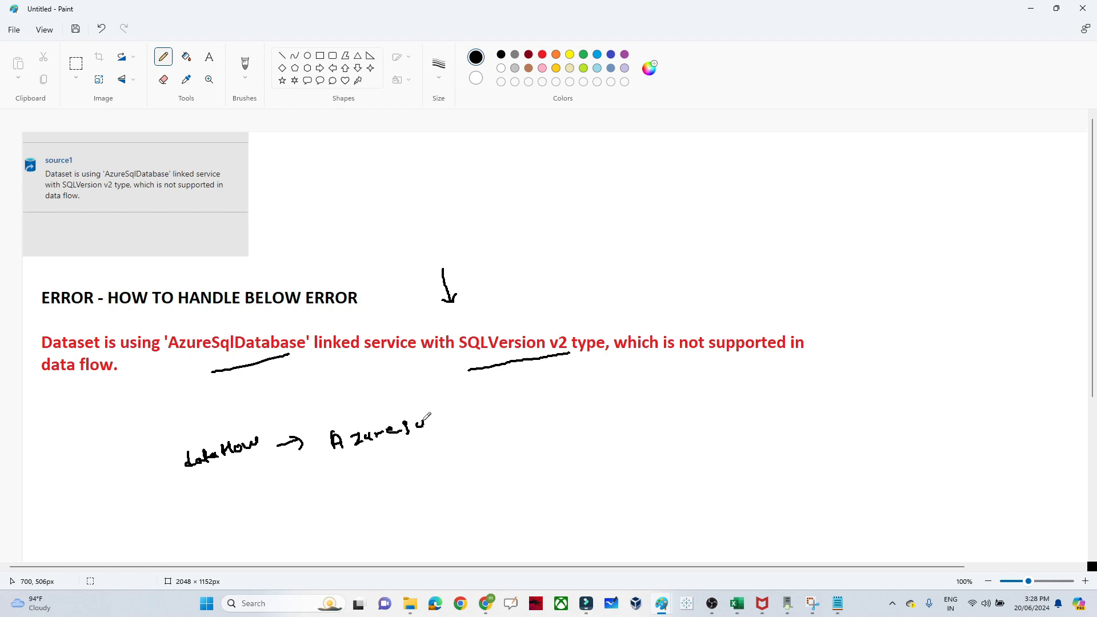
drag(424, 427, 483, 420)
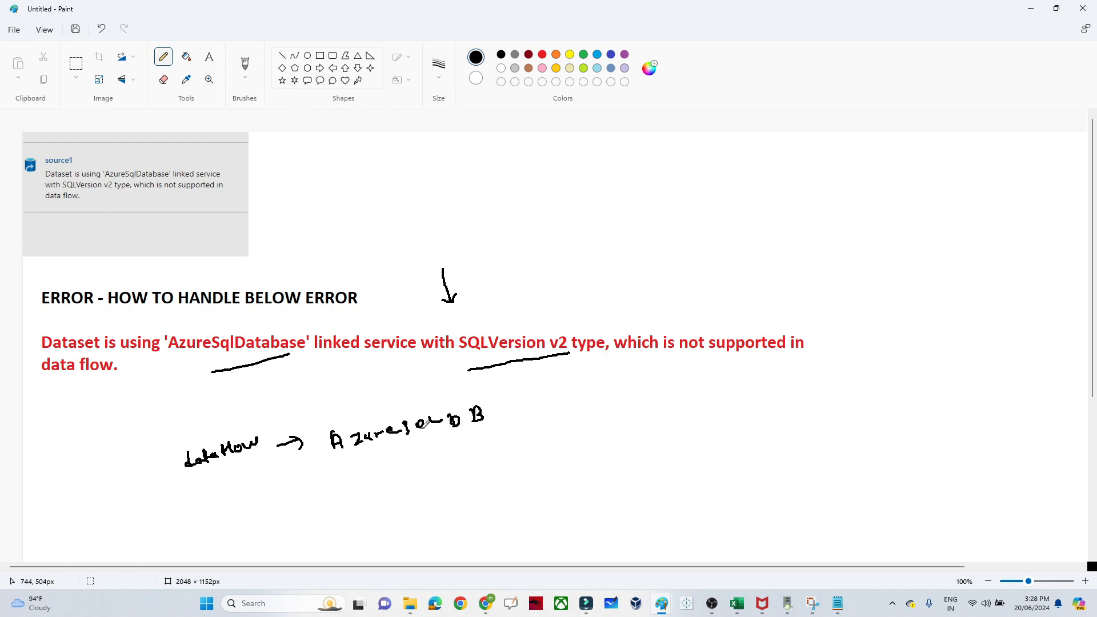
drag(528, 409, 526, 377)
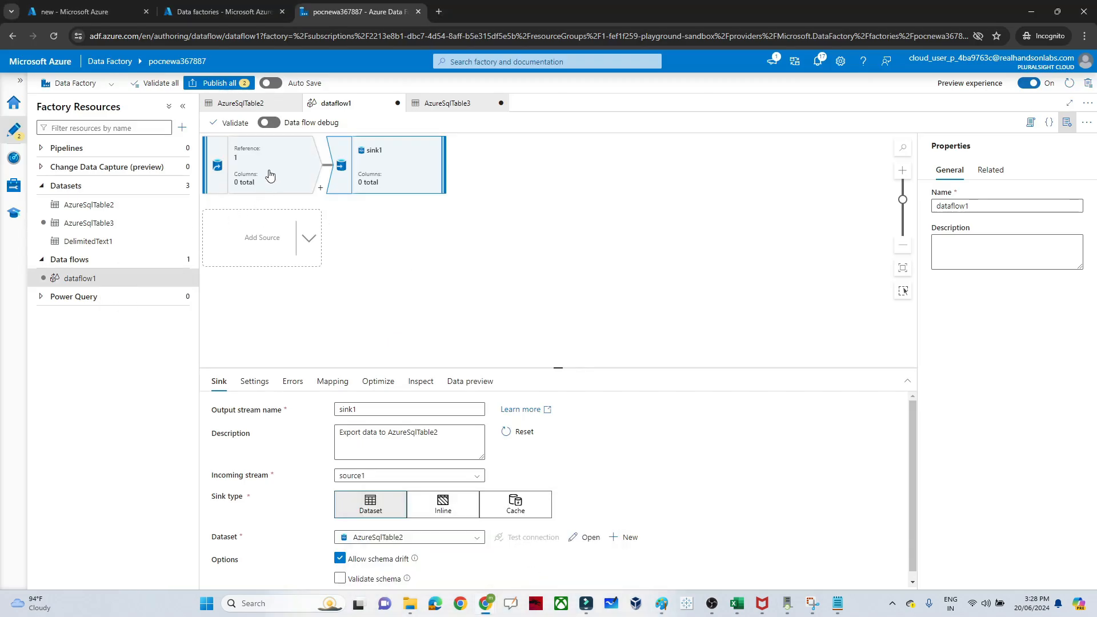
click(269, 165)
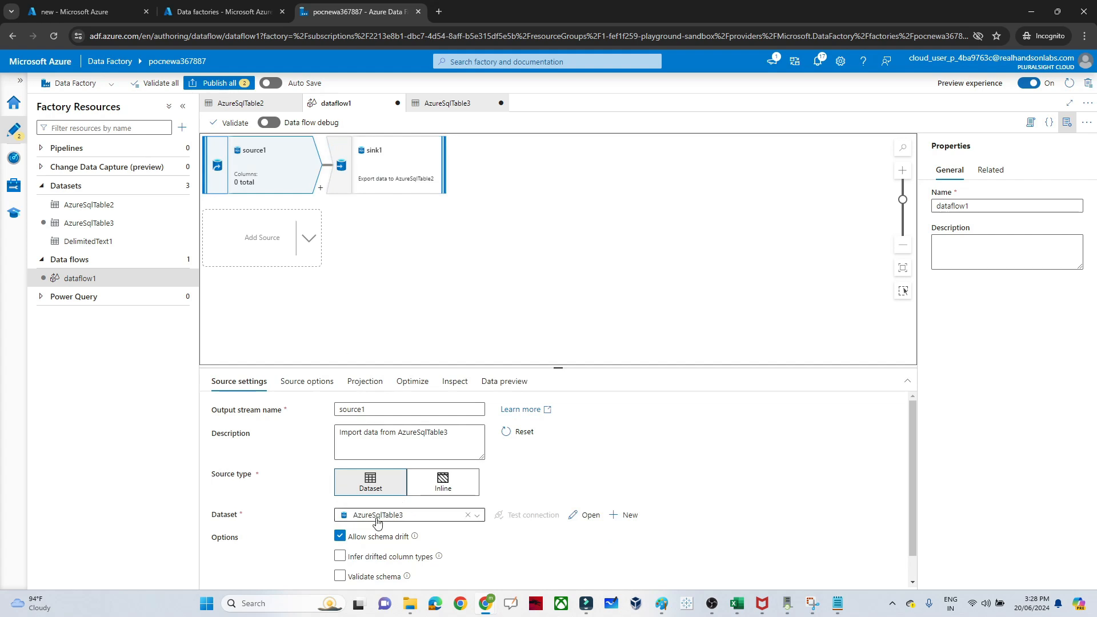
click(374, 165)
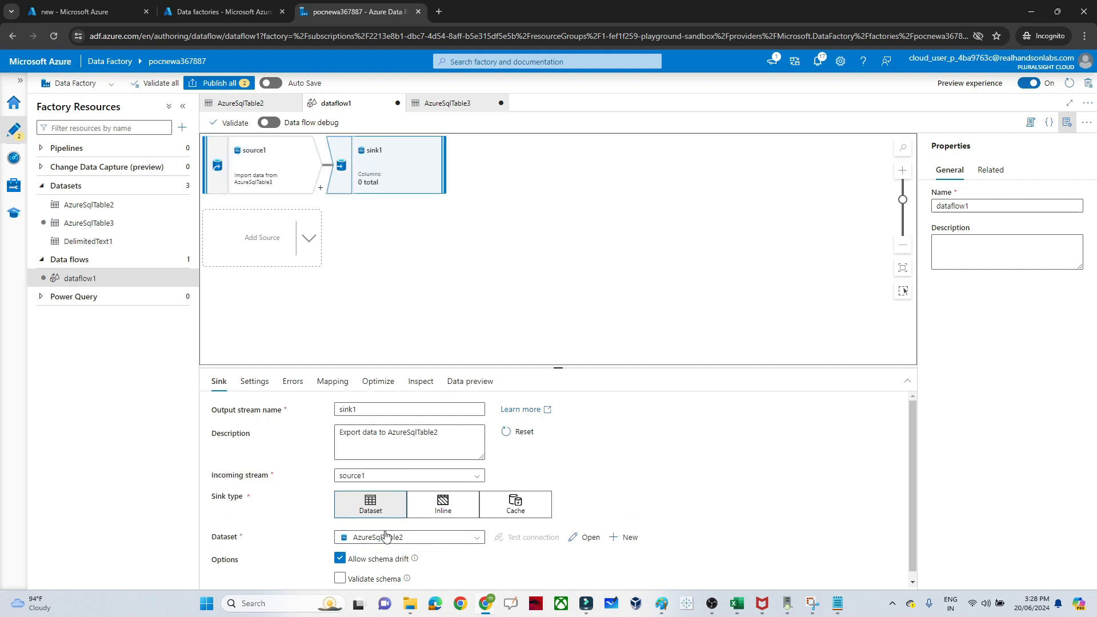
mouse_move(270, 83)
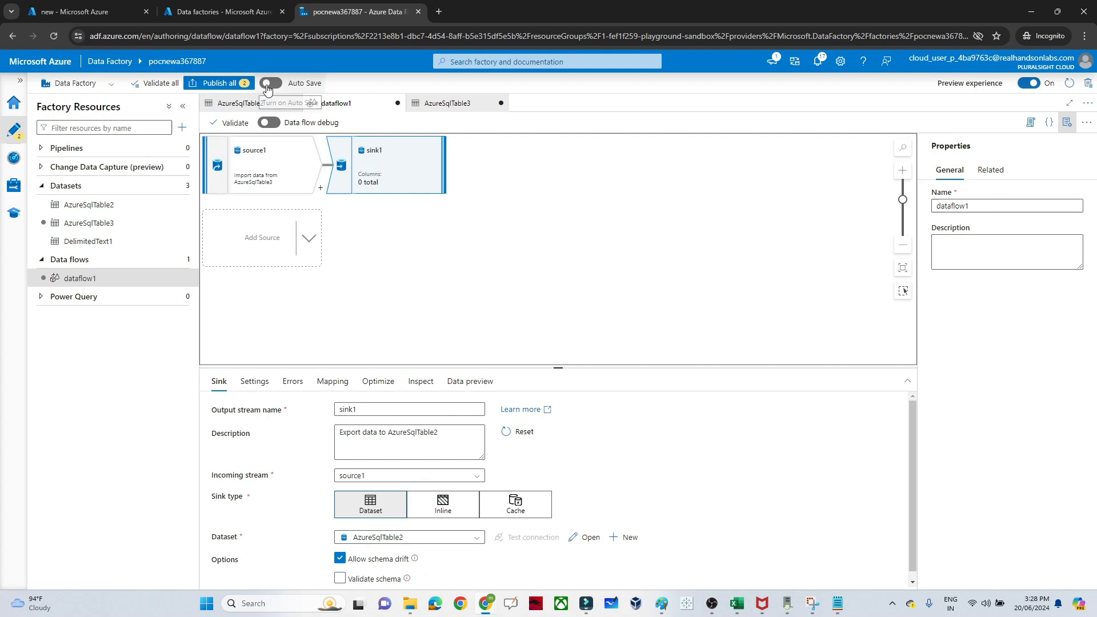
Attempt Publish all and dismiss the resulting publishing error notification.
click(215, 82)
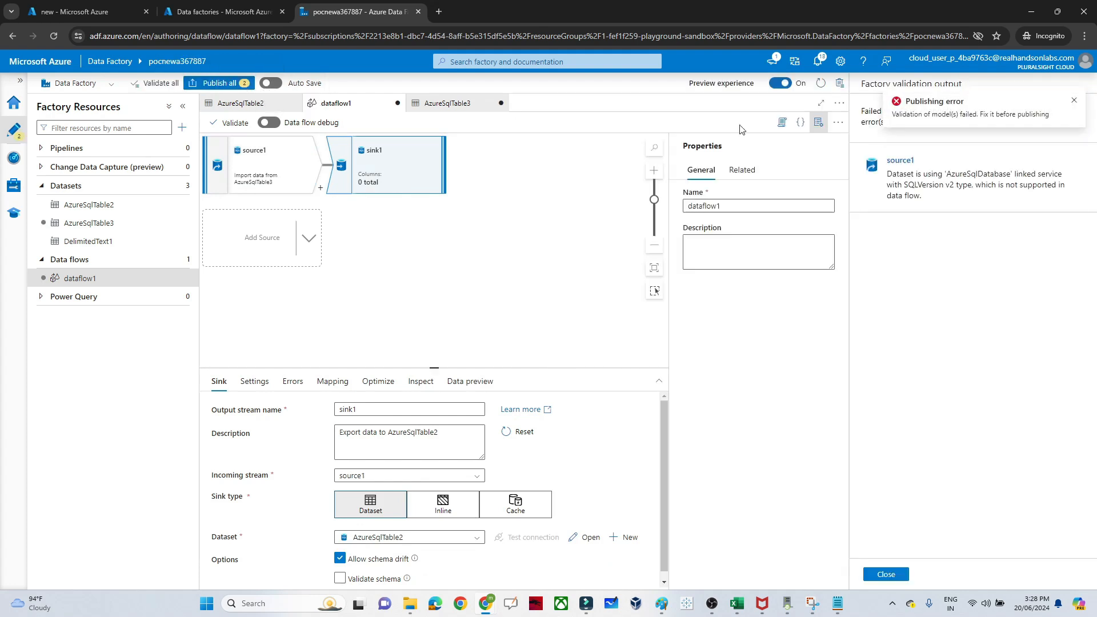
mouse_move(1072, 109)
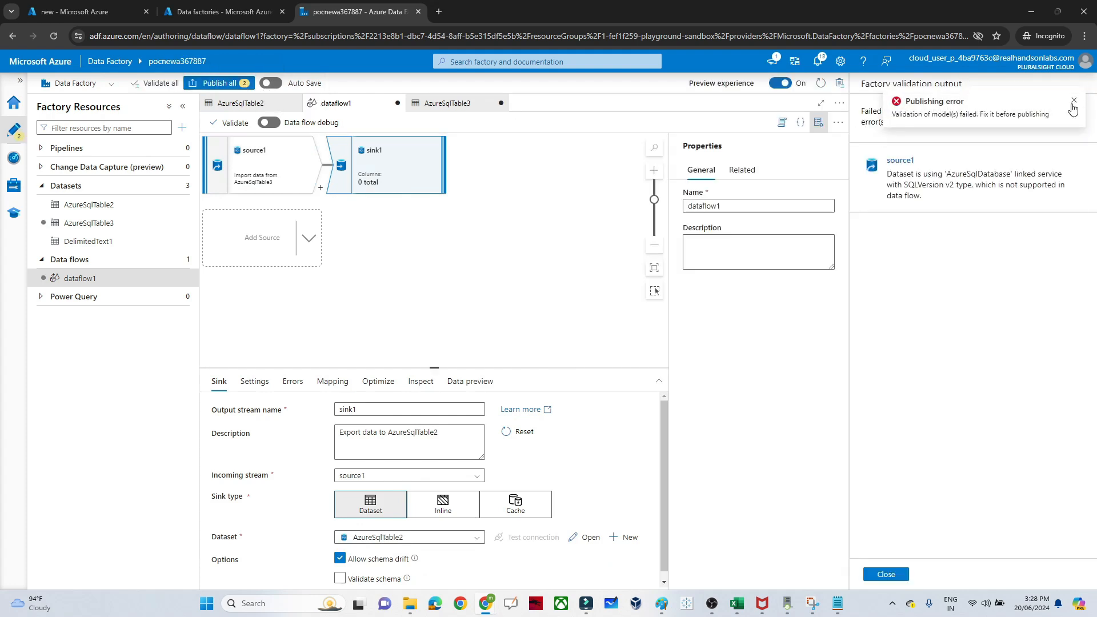
click(1073, 100)
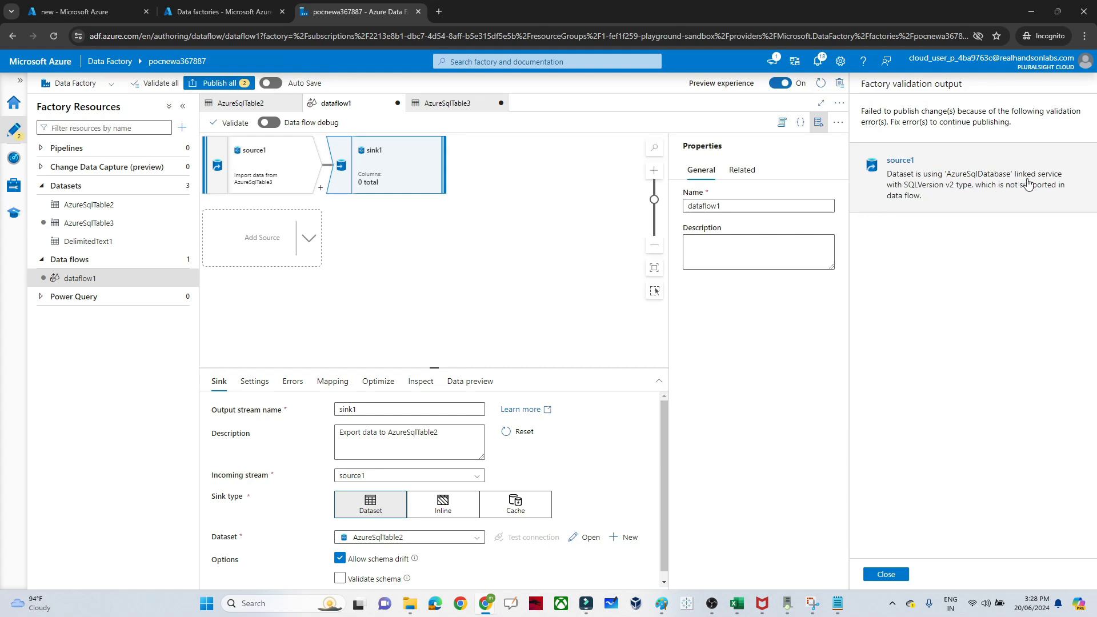
mouse_move(988, 197)
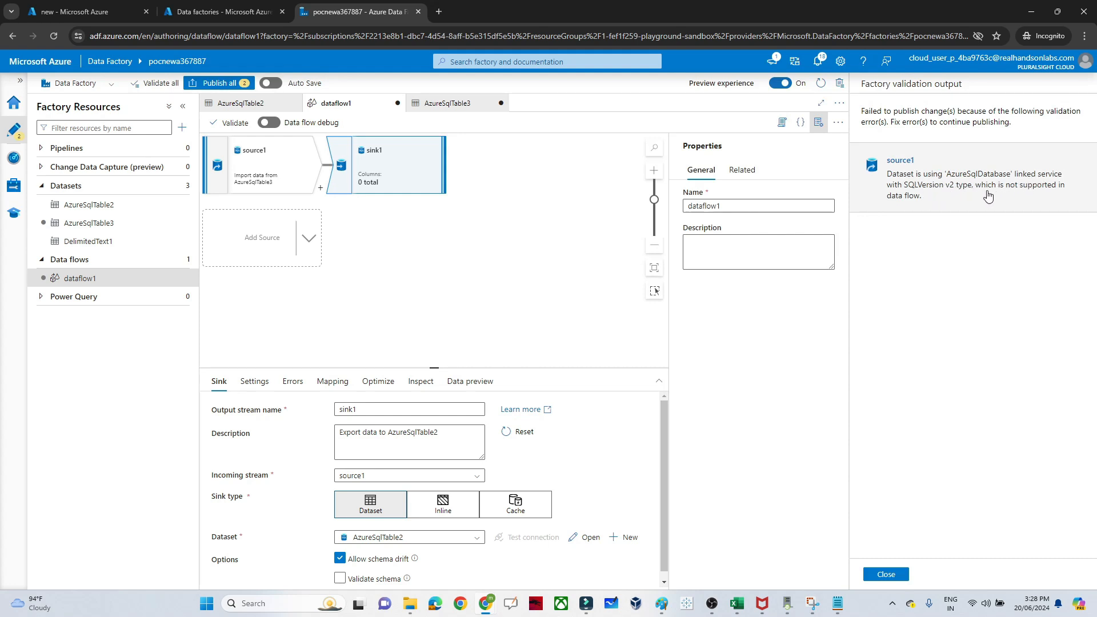
mouse_move(916, 210)
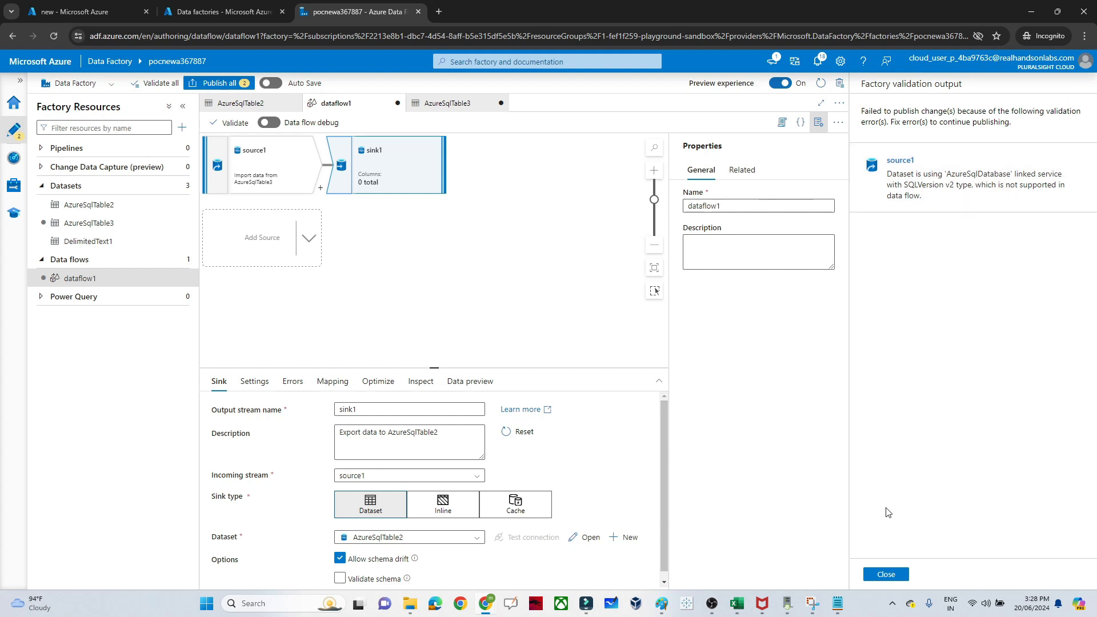
Close the validation output and start a new dataset with data stores filtered by 'sql'.
click(885, 574)
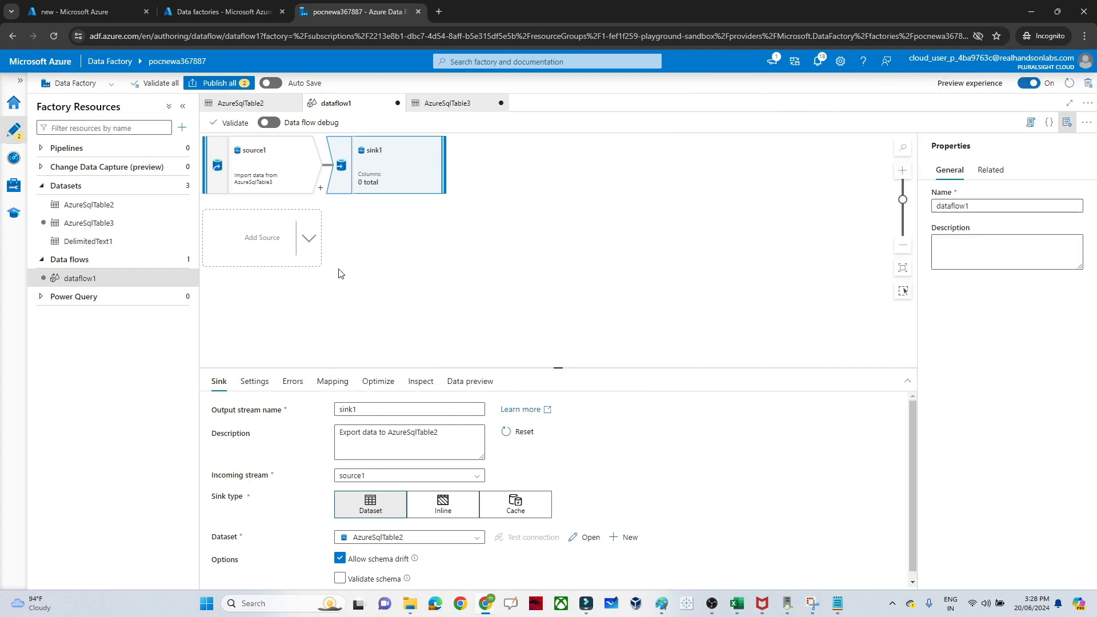
mouse_move(88, 204)
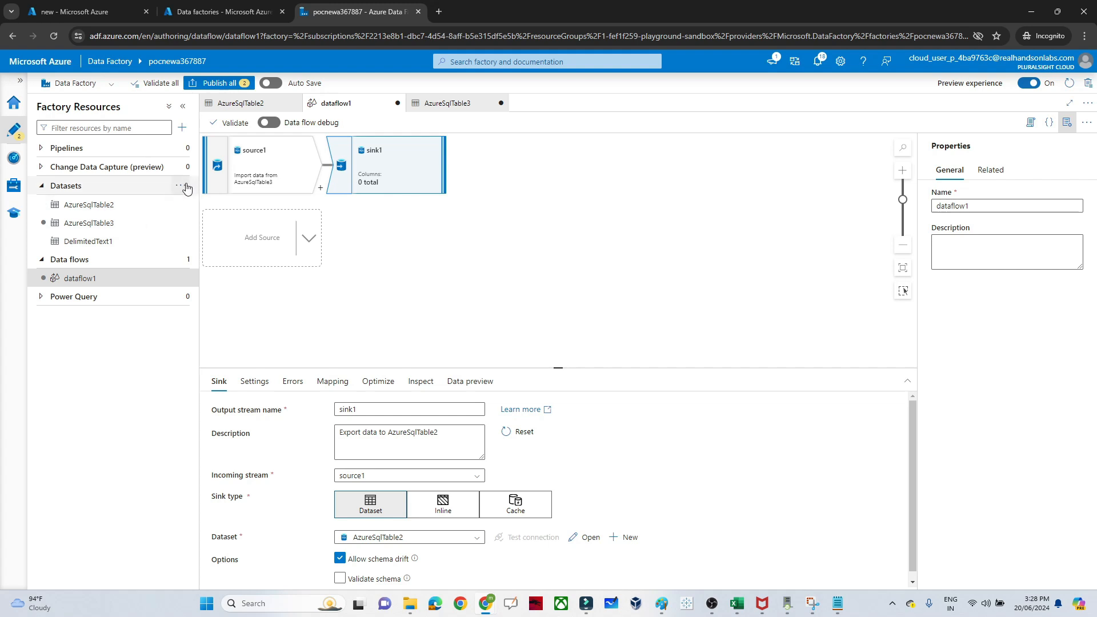
click(179, 186)
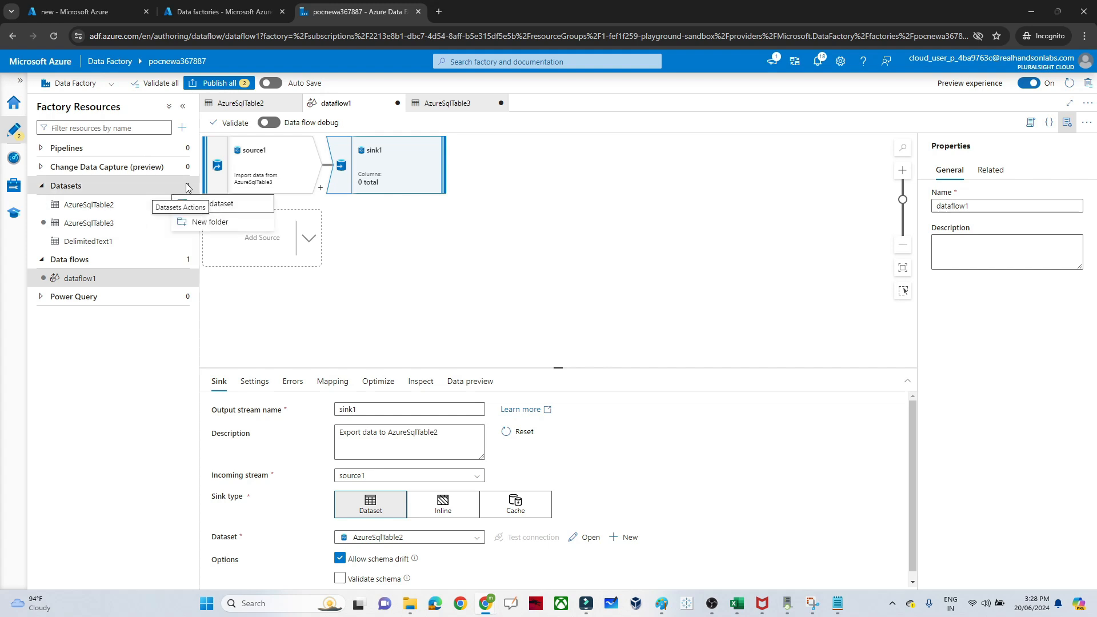
click(222, 203)
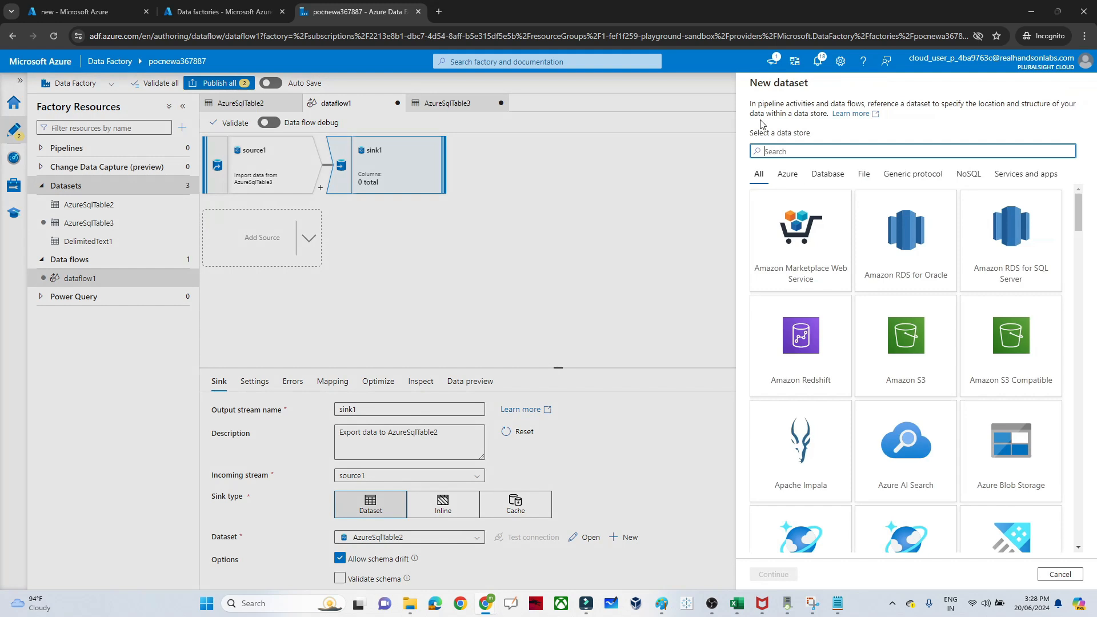
text(sql)
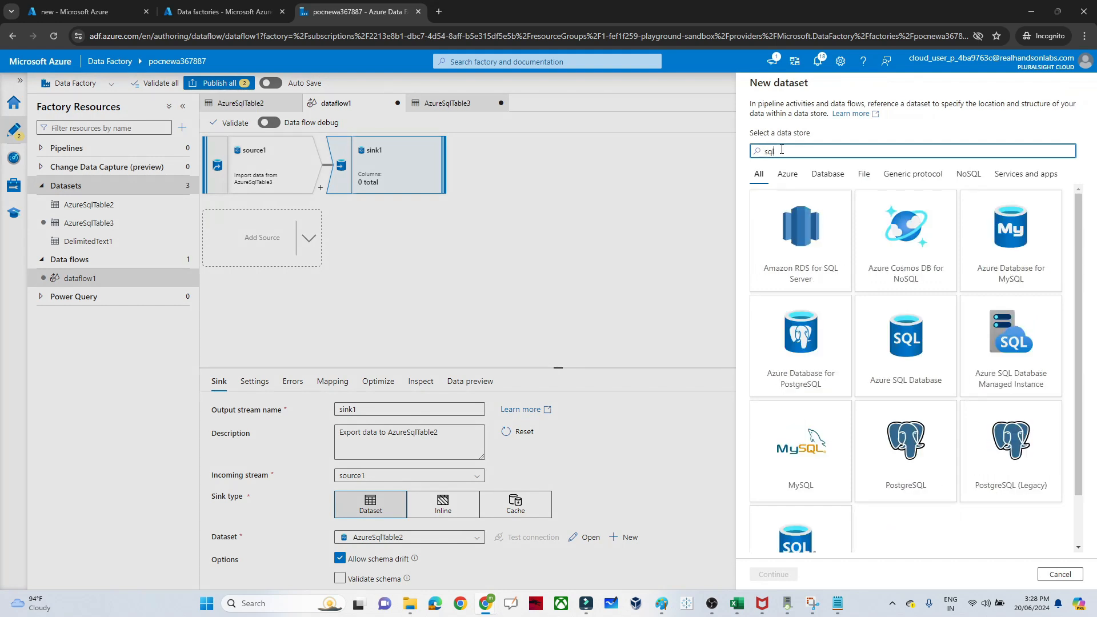
mouse_move(872, 329)
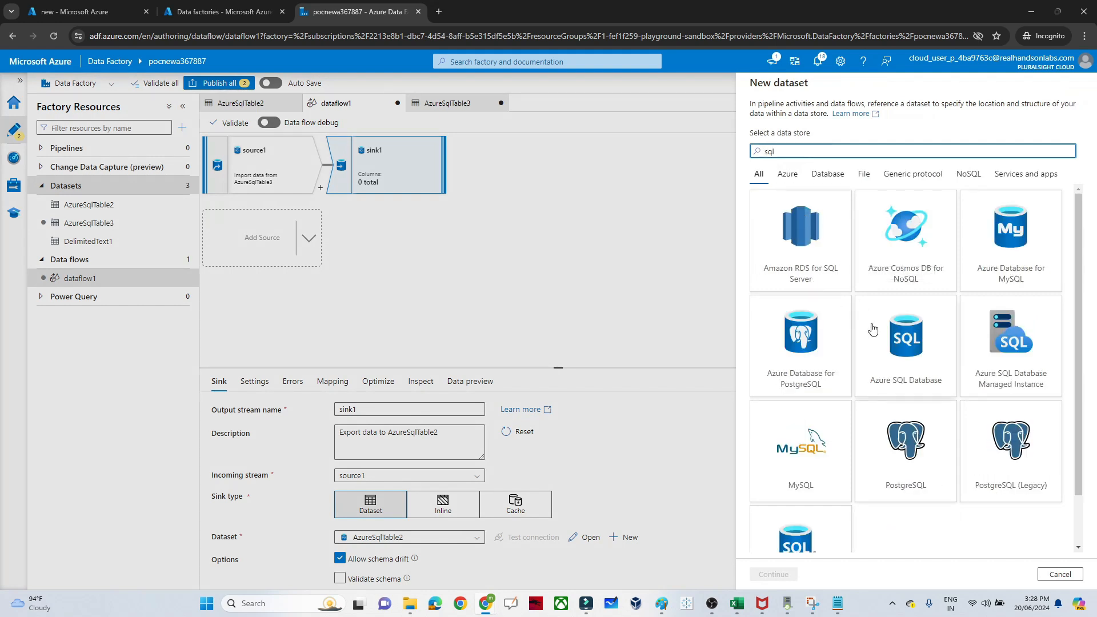
Start an Azure SQL Database dataset with a new legacy-version linked service named AzureSqlDatabase4.
click(904, 336)
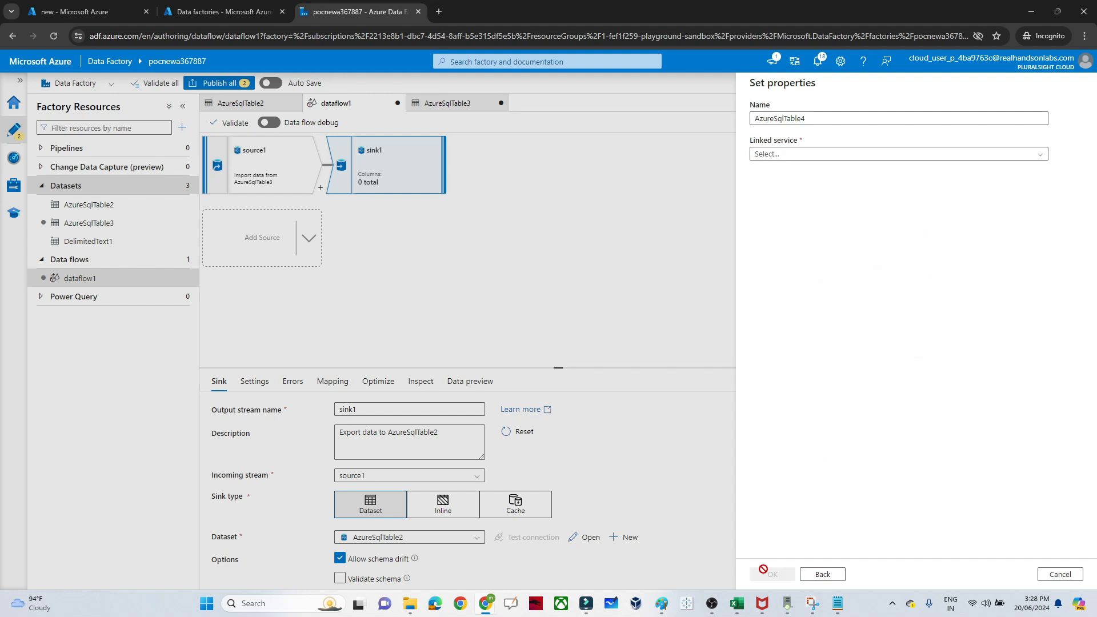
click(898, 153)
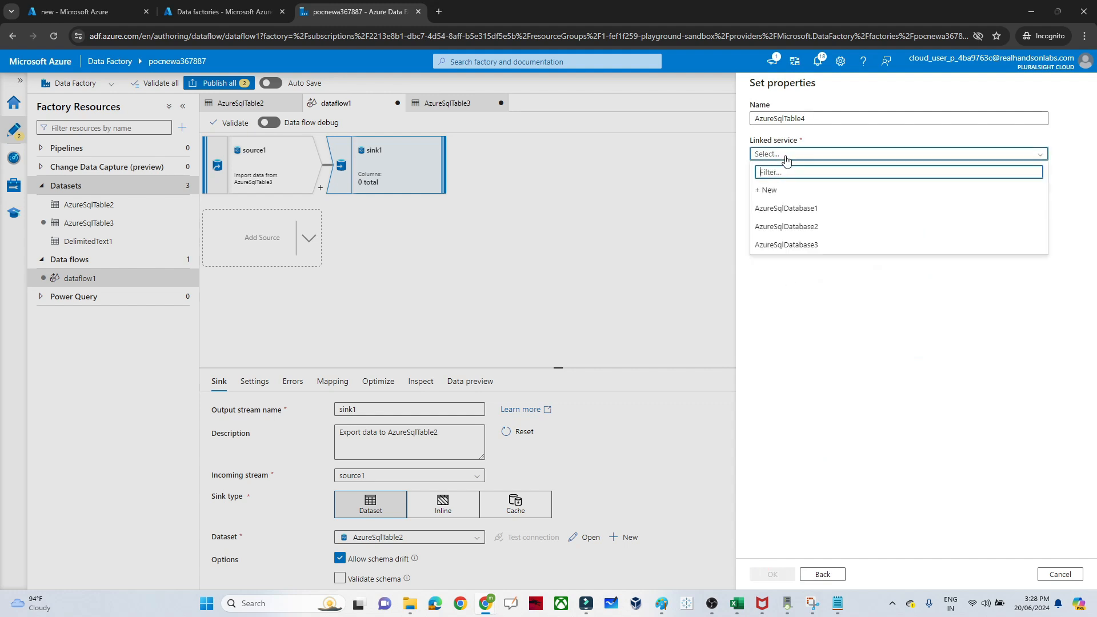
click(766, 190)
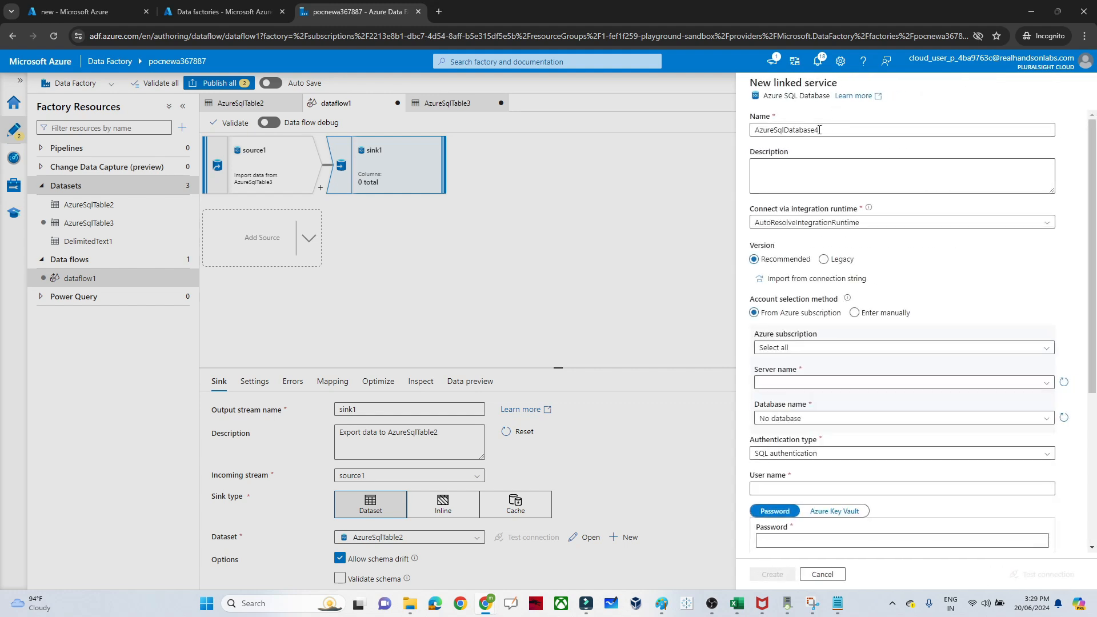
triple_click(819, 130)
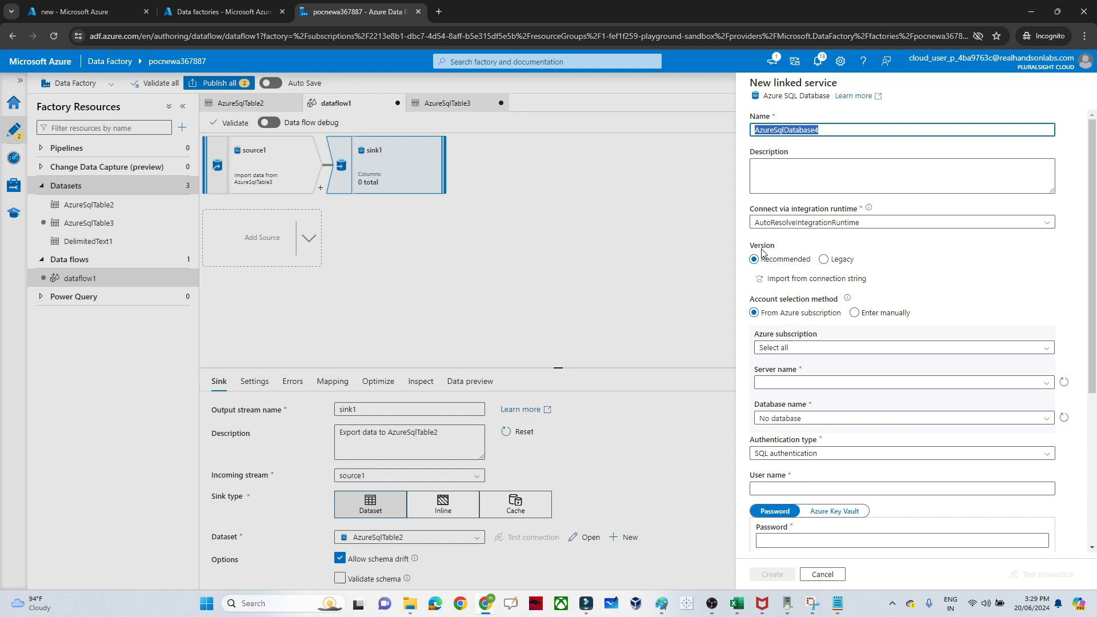
mouse_move(783, 268)
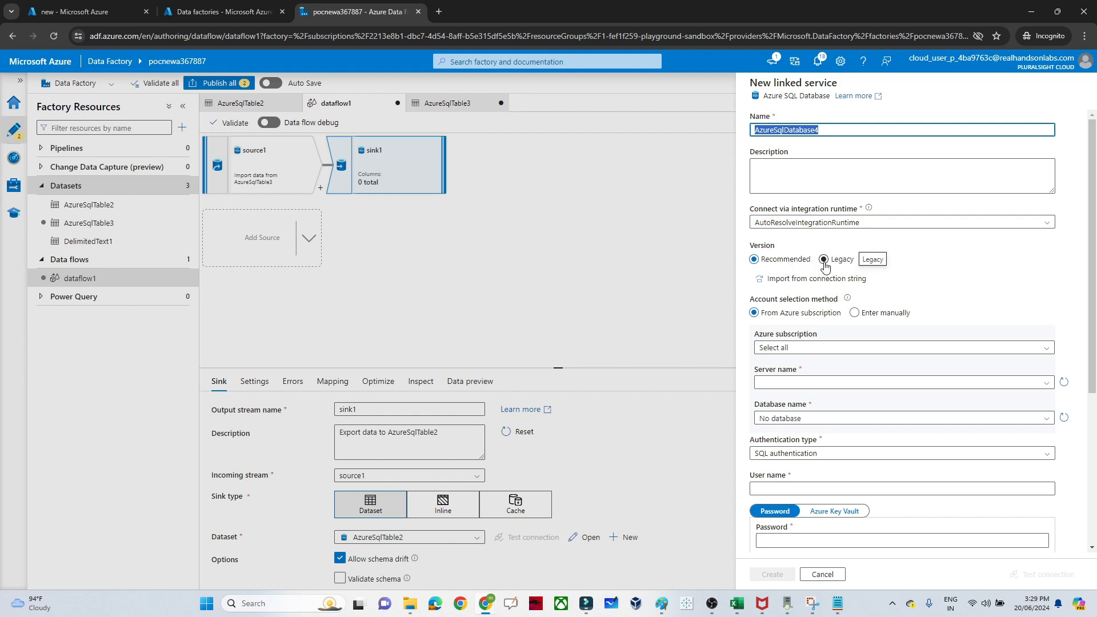
click(824, 259)
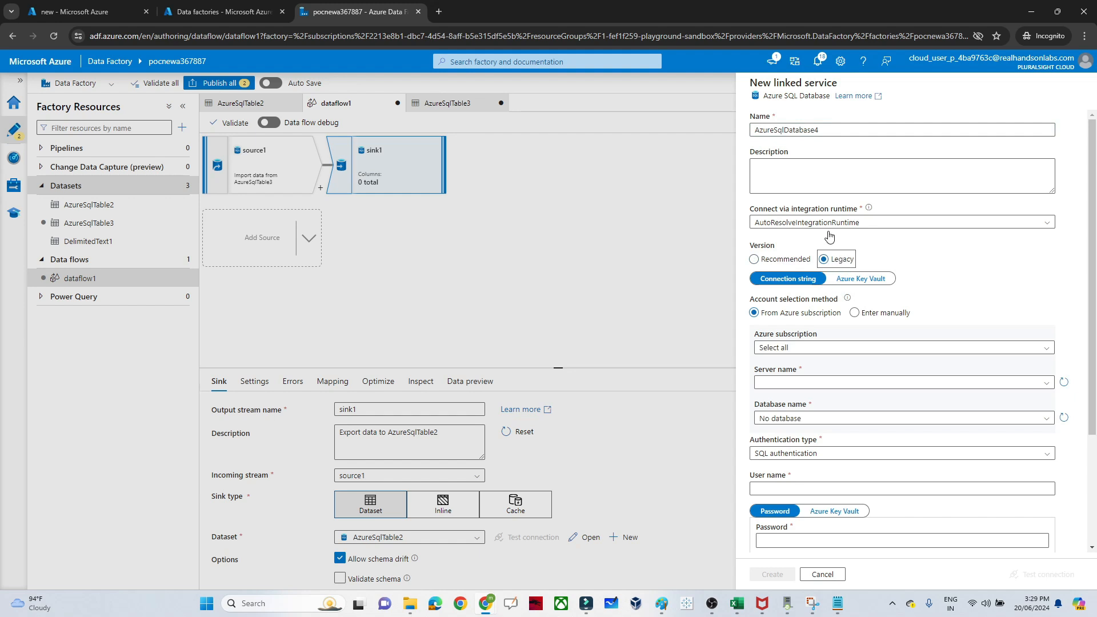
Connect it to server pocserver27829191, database pocdb728219919 with SQL credentials and create it.
click(901, 347)
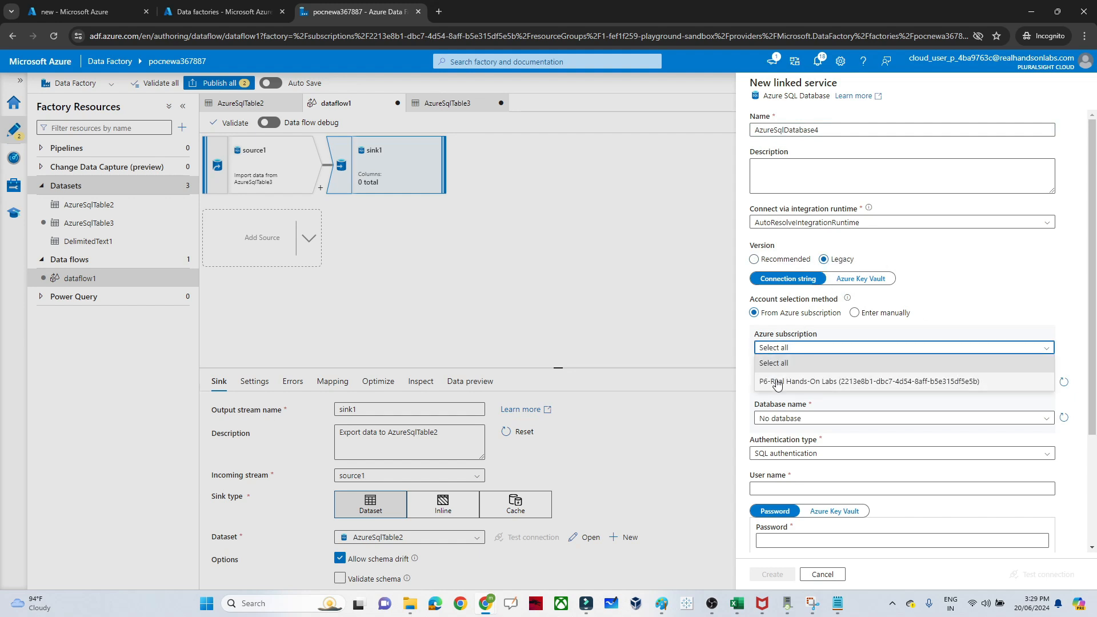
click(869, 380)
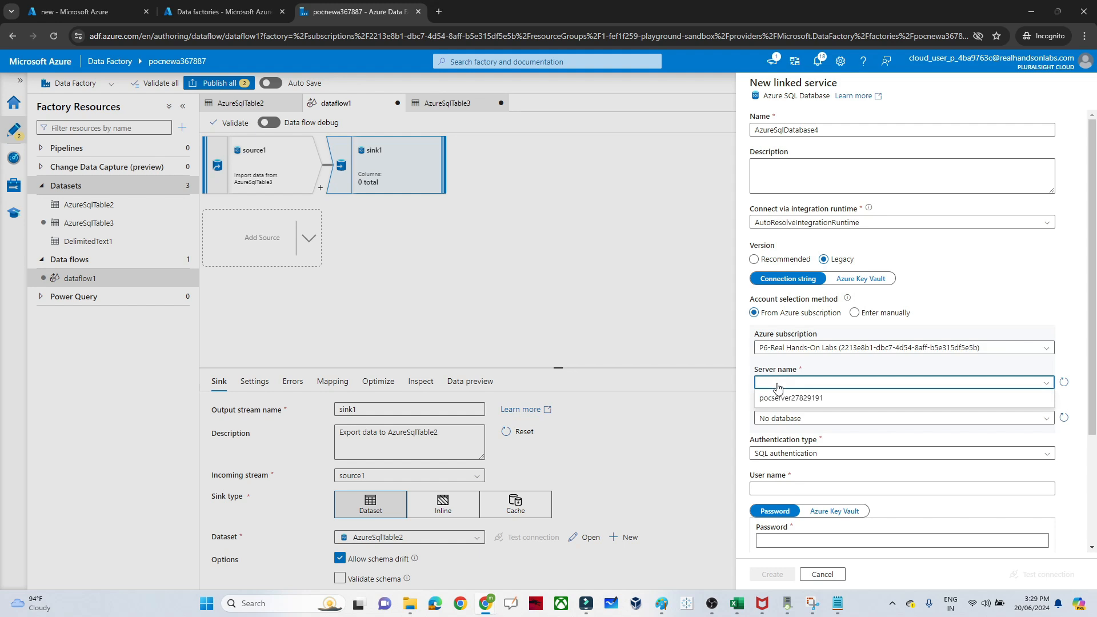
click(785, 397)
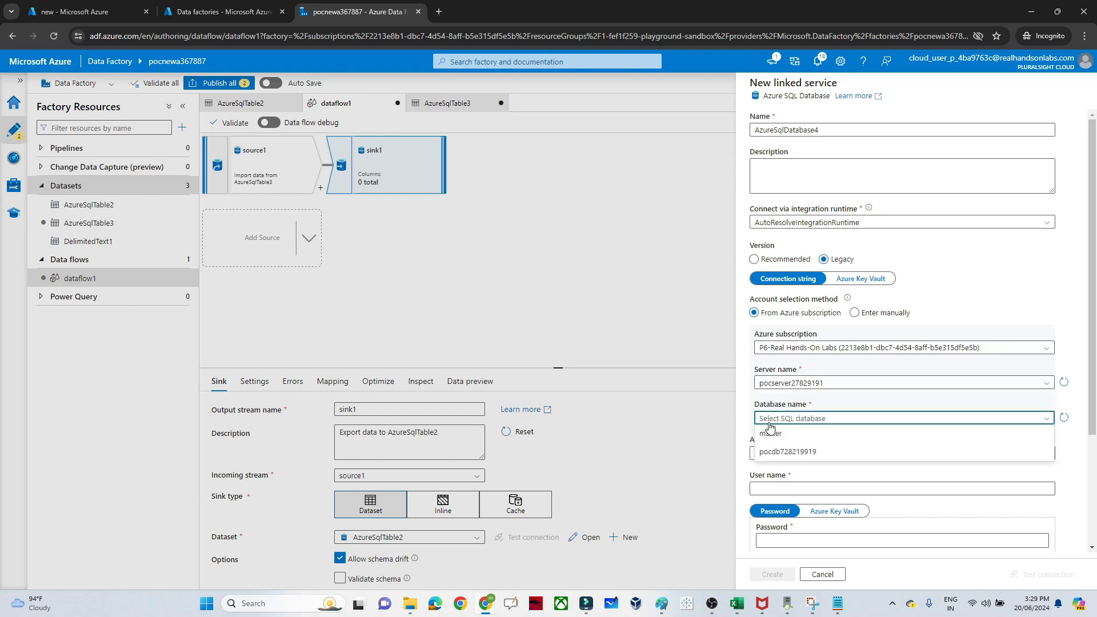
click(786, 451)
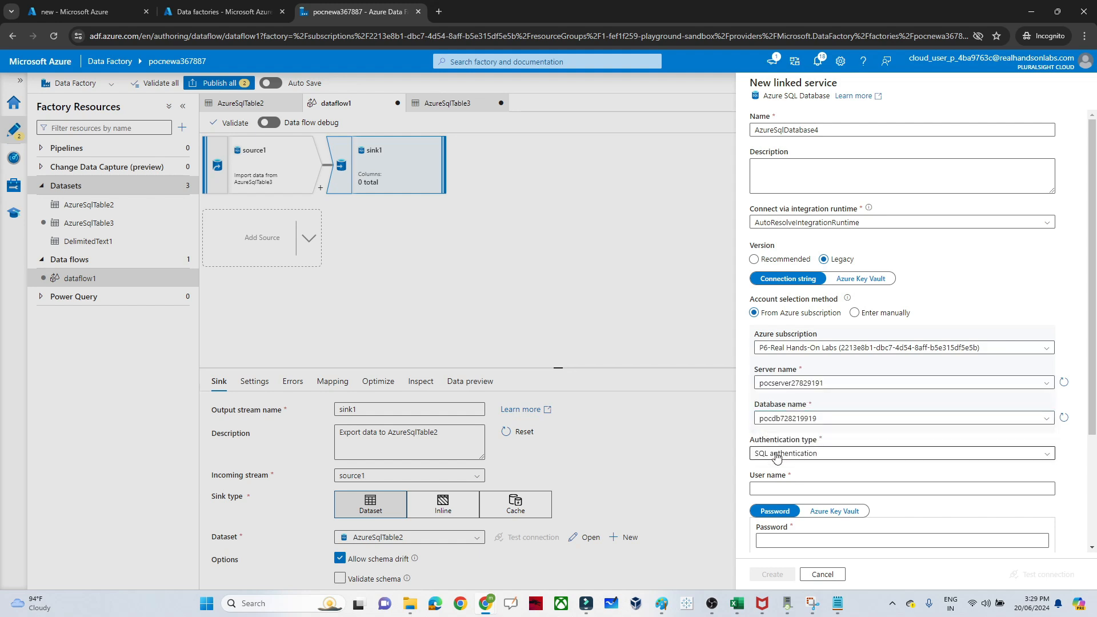
text(manish)
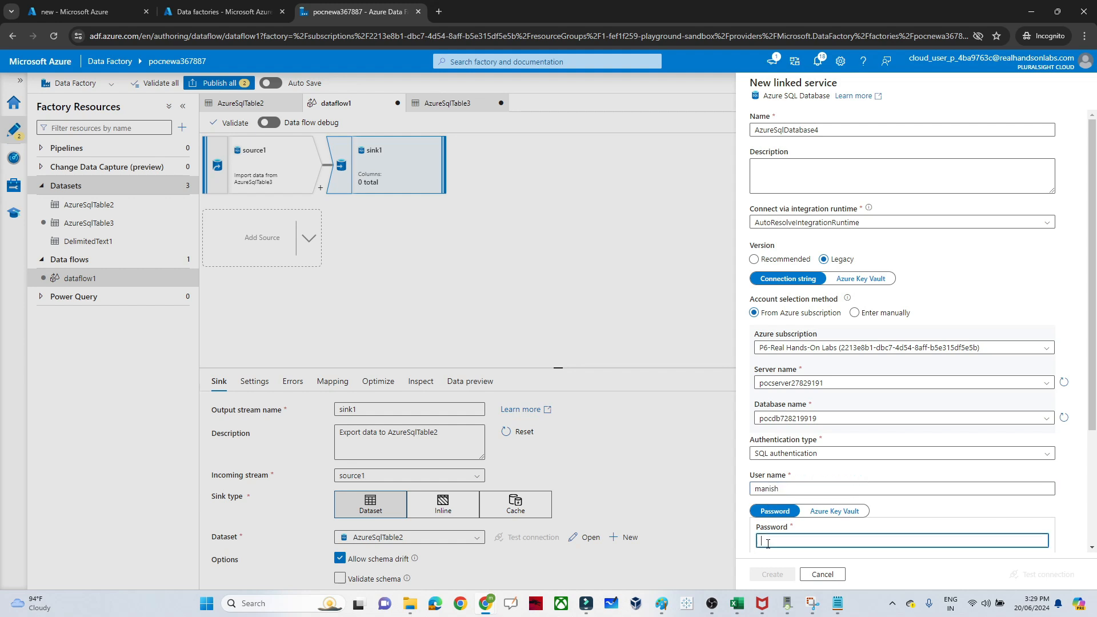
text(password)
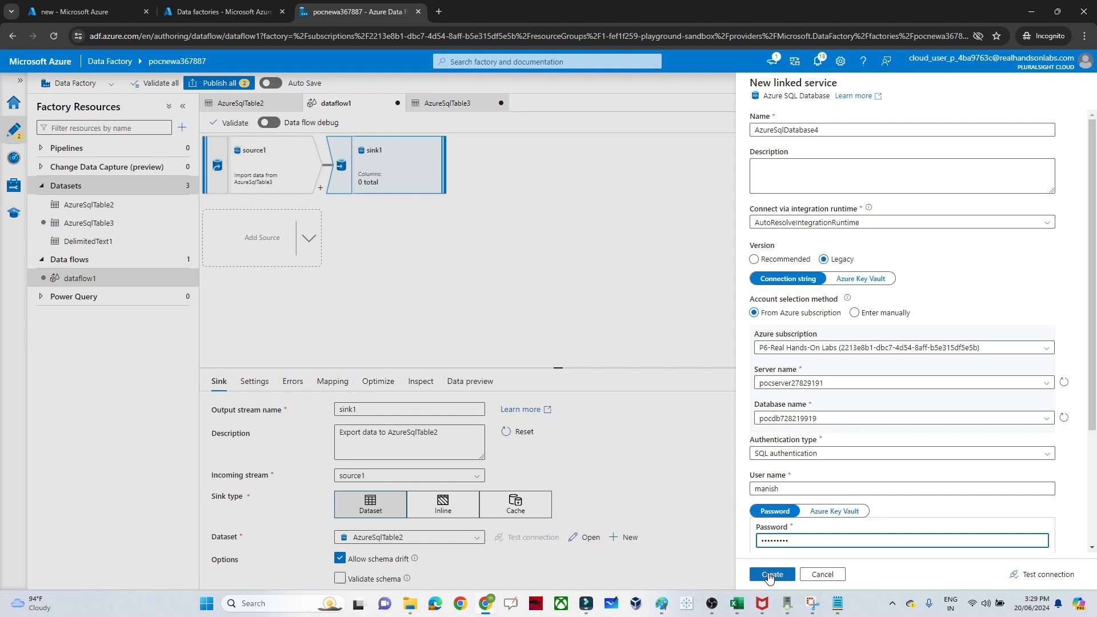
click(770, 573)
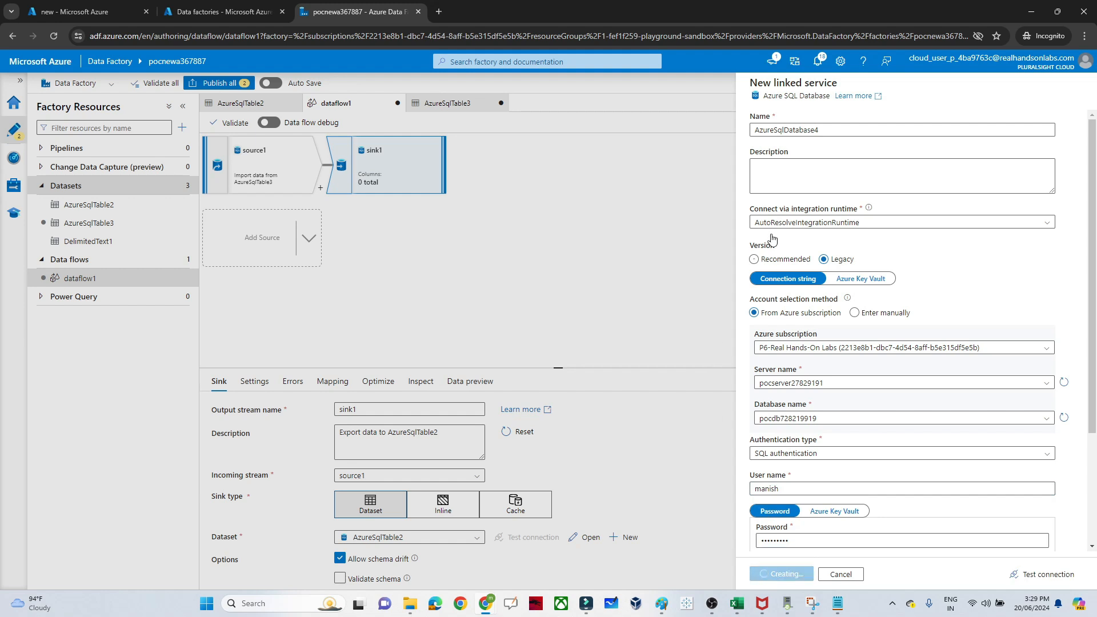
click(781, 574)
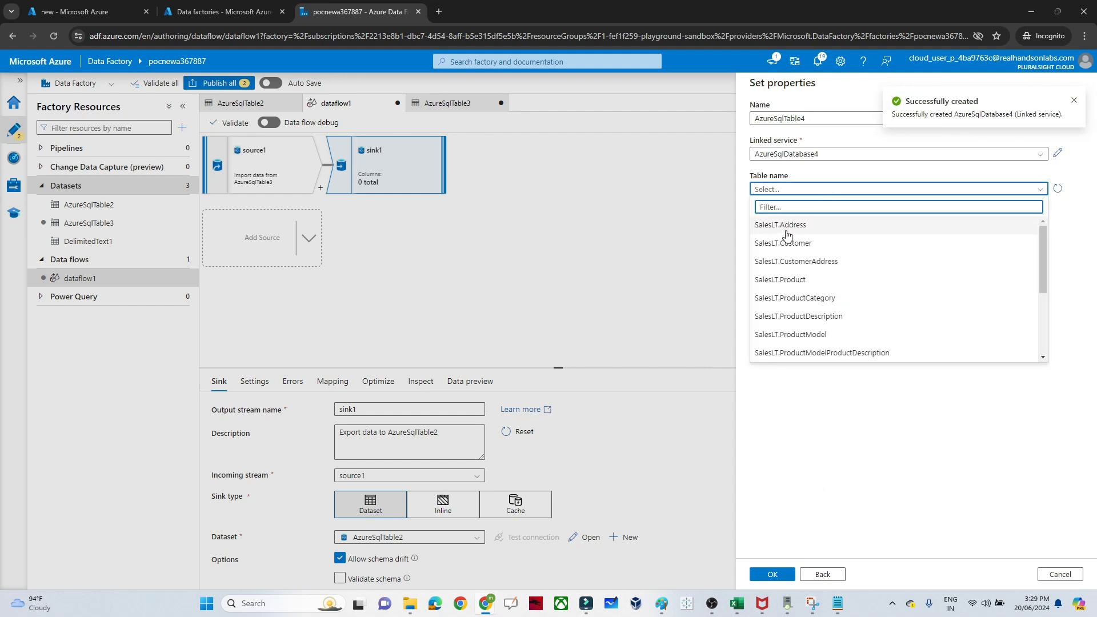
Point AzureSqlTable4 at table SalesLT.Address with no imported schema and confirm.
click(780, 225)
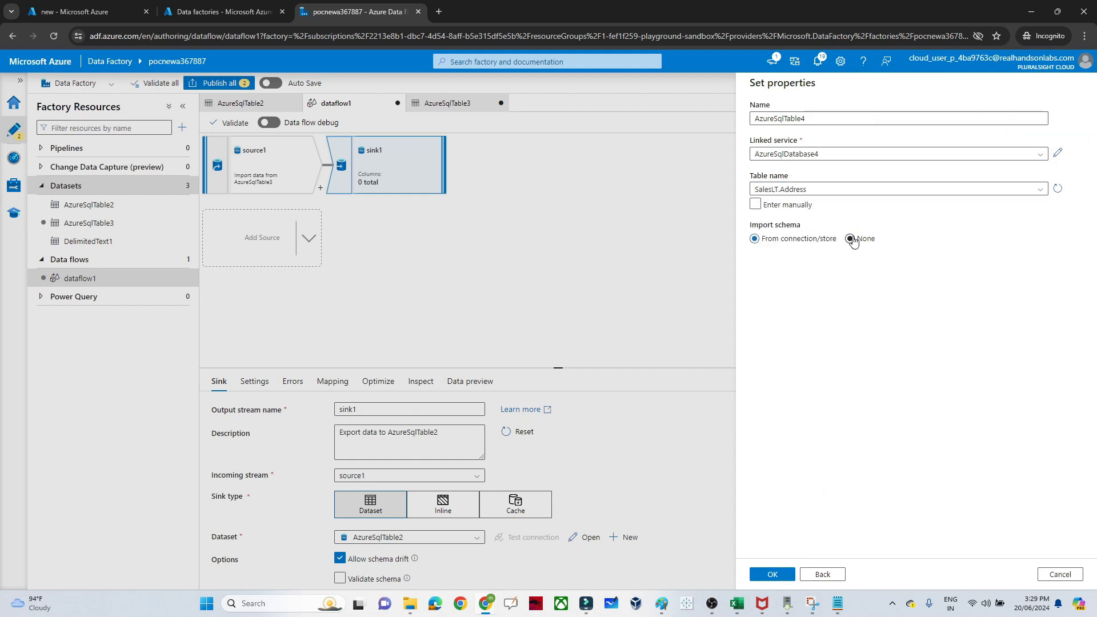
click(851, 239)
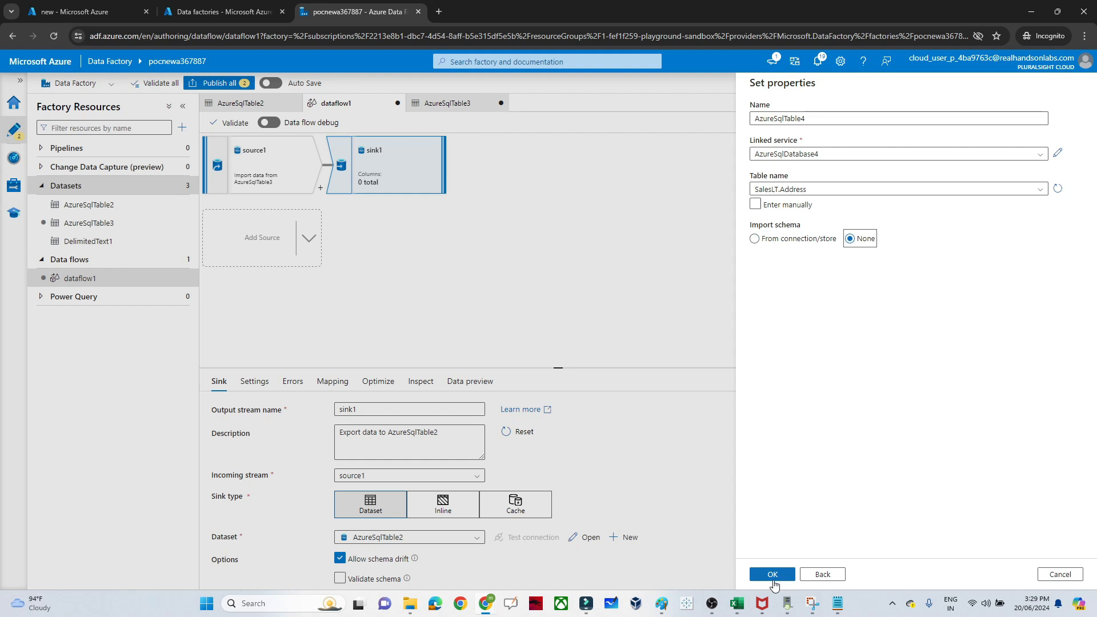
click(771, 574)
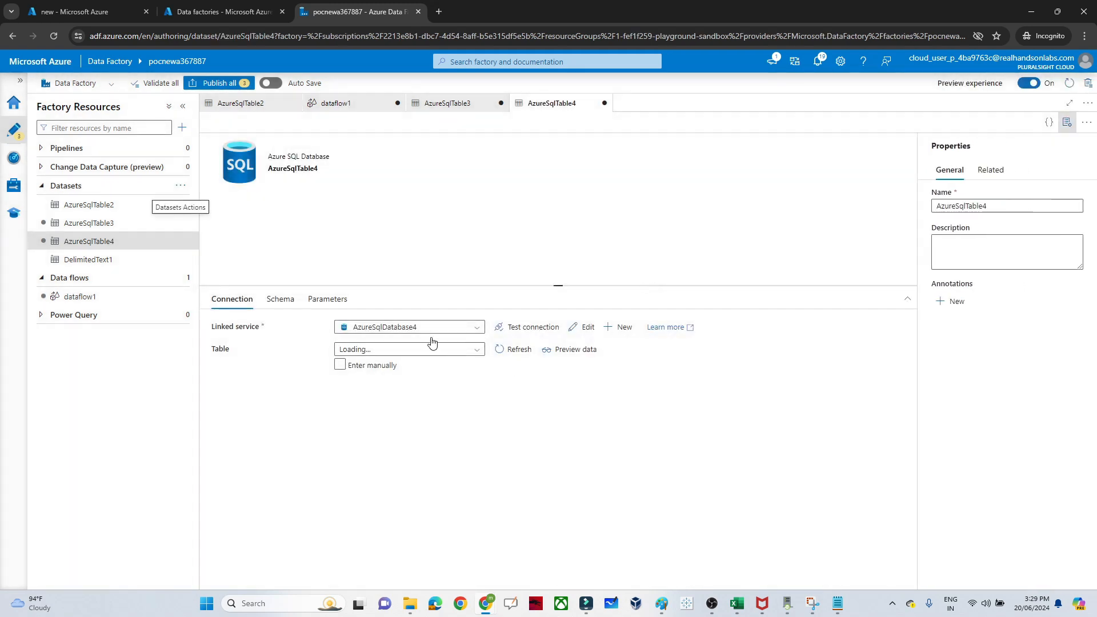
Set AzureSqlTable4's table to SalesLT.Address and preview its rows.
click(409, 349)
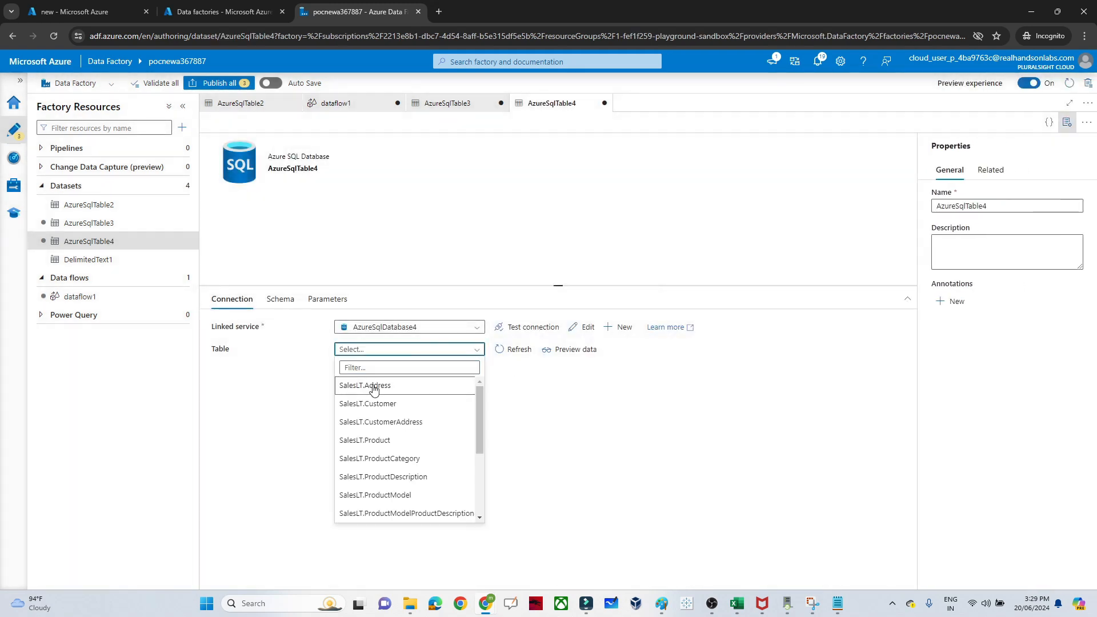
click(364, 384)
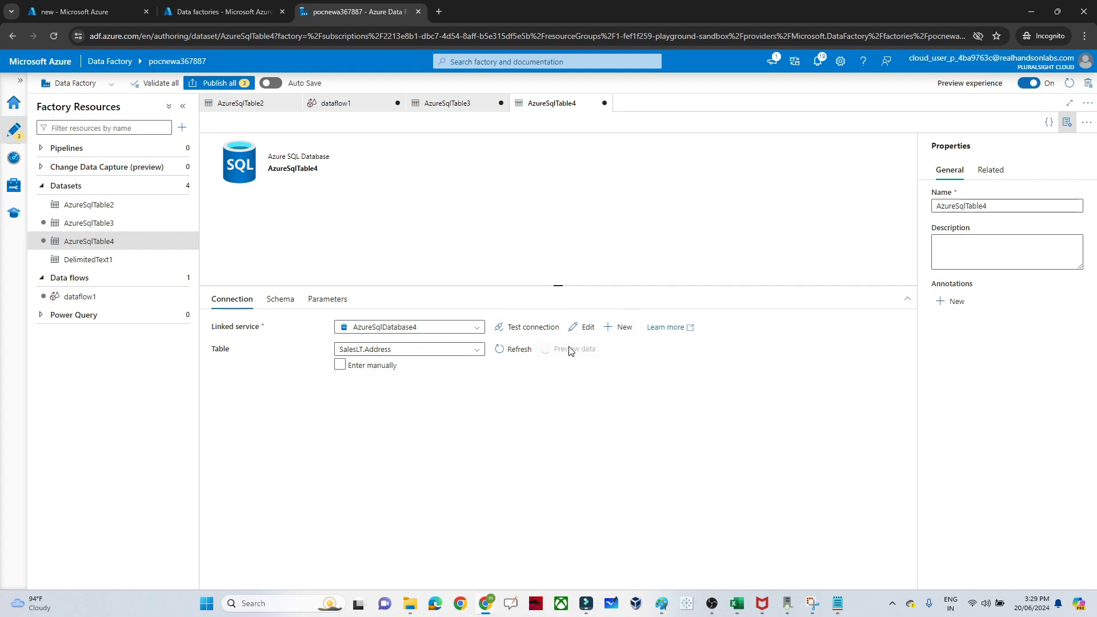
click(573, 350)
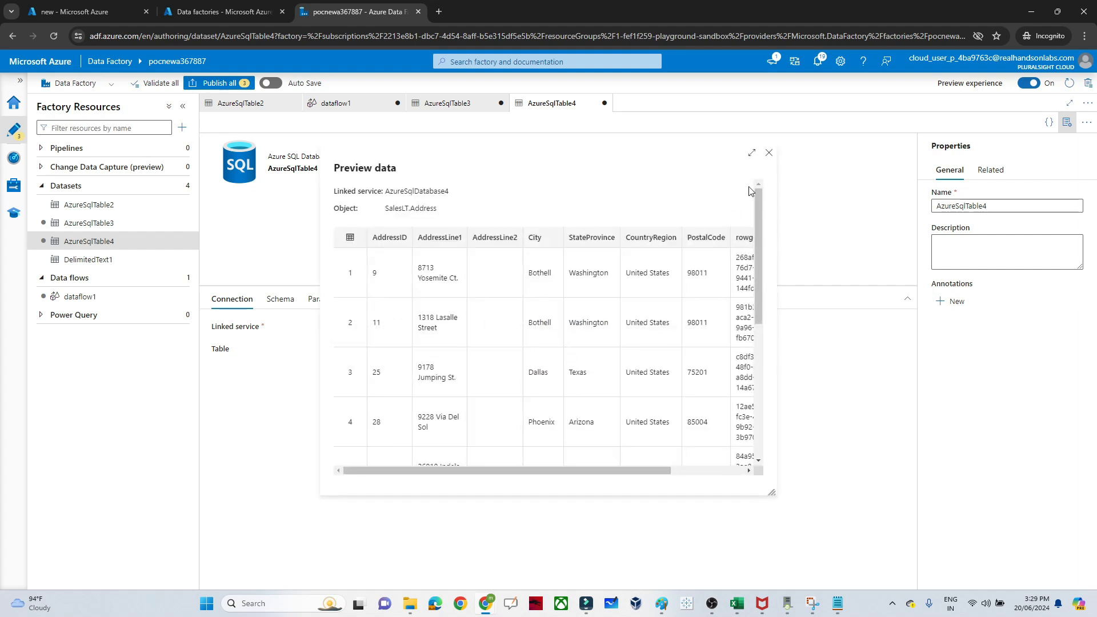
click(768, 153)
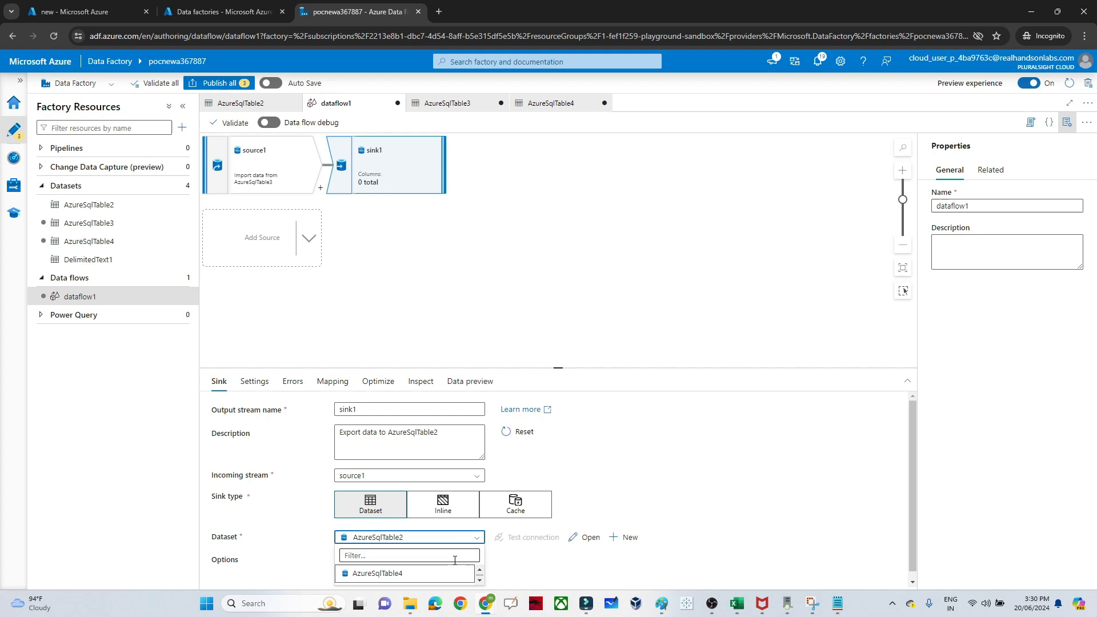
Set both sink1 and source1 in dataflow1 to use the AzureSqlTable4 dataset.
click(395, 573)
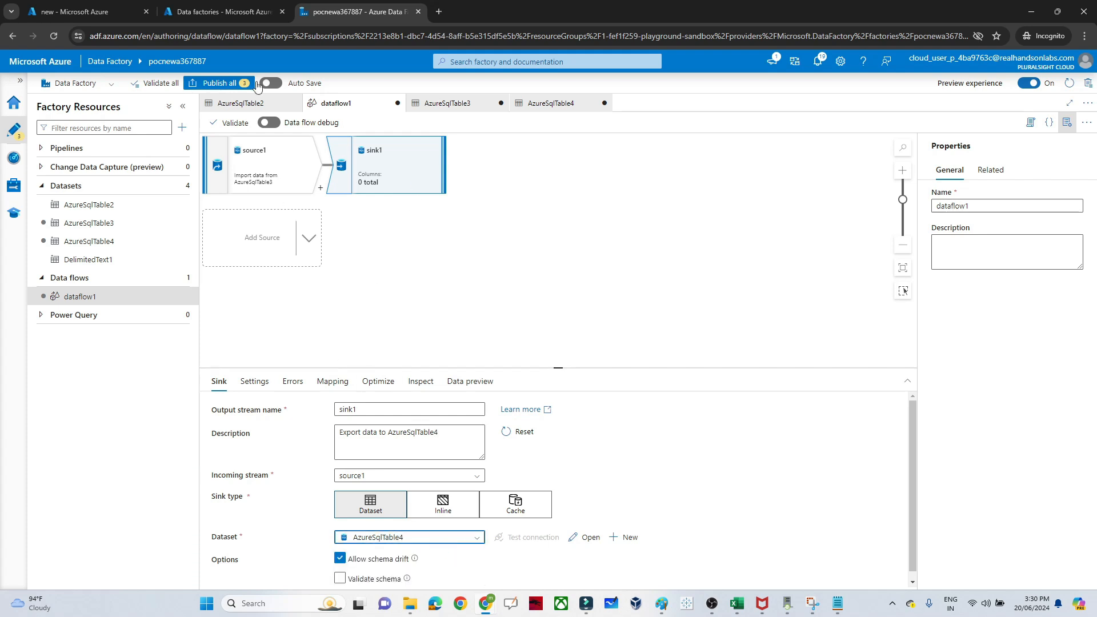
click(273, 165)
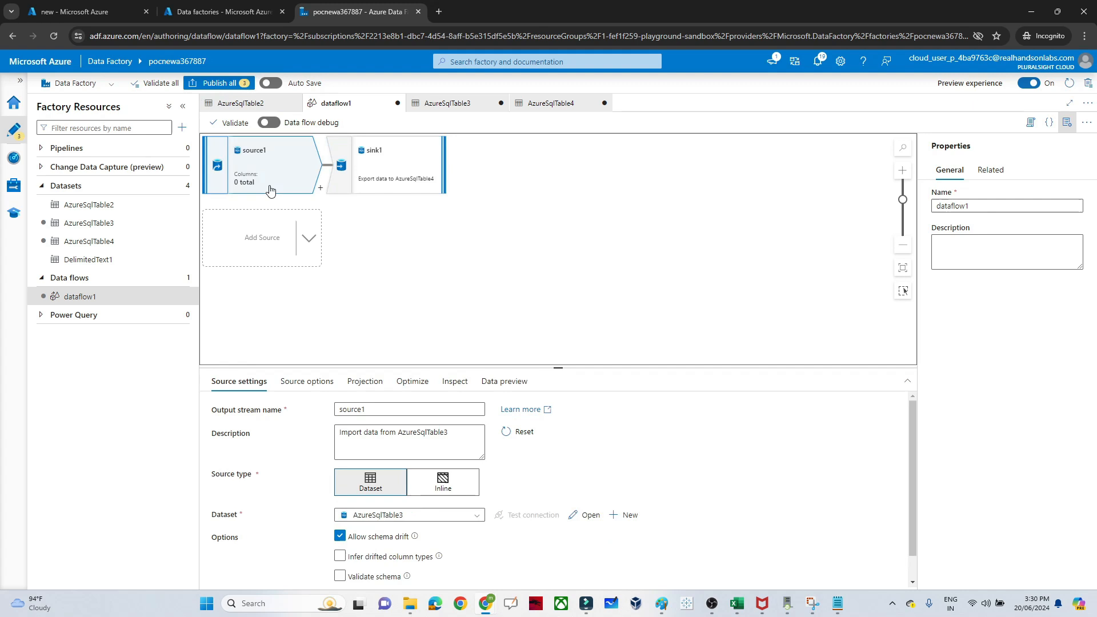
click(410, 514)
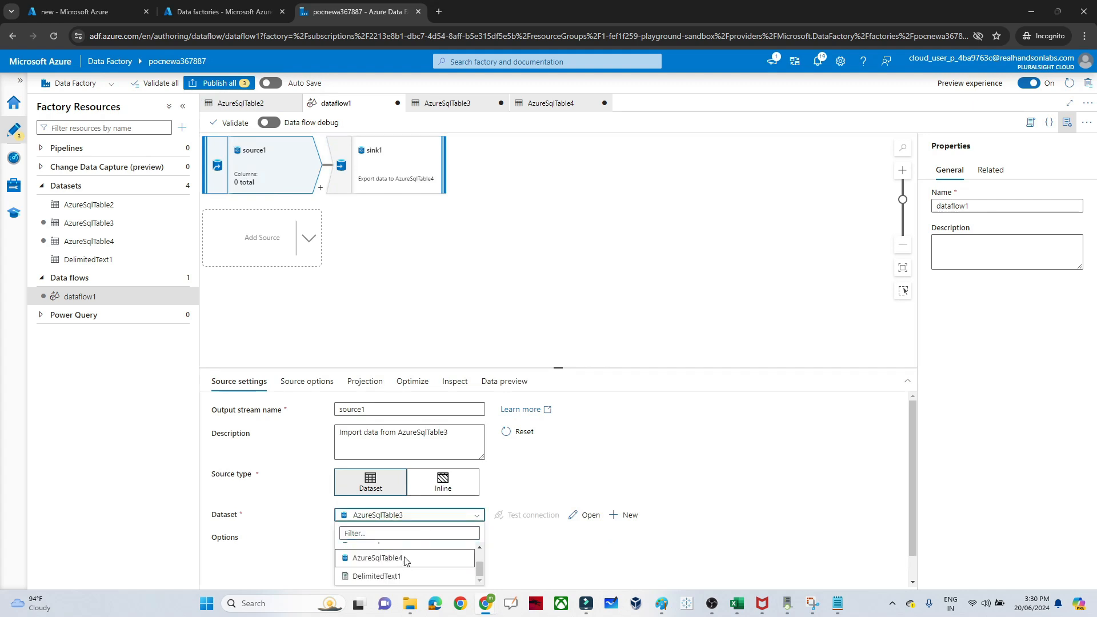
click(377, 558)
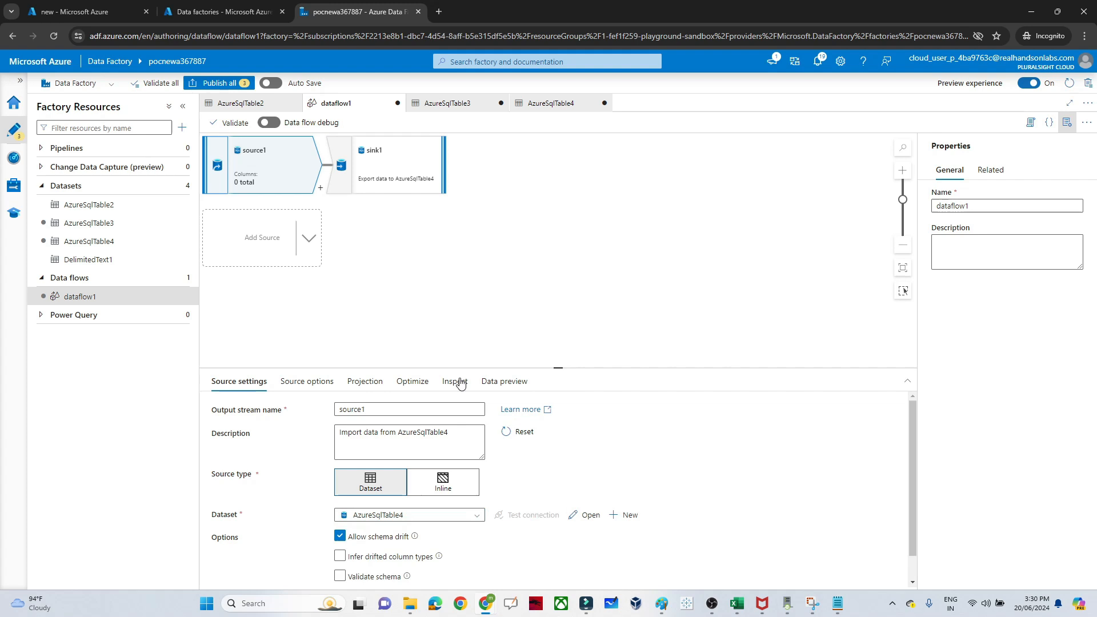
click(217, 82)
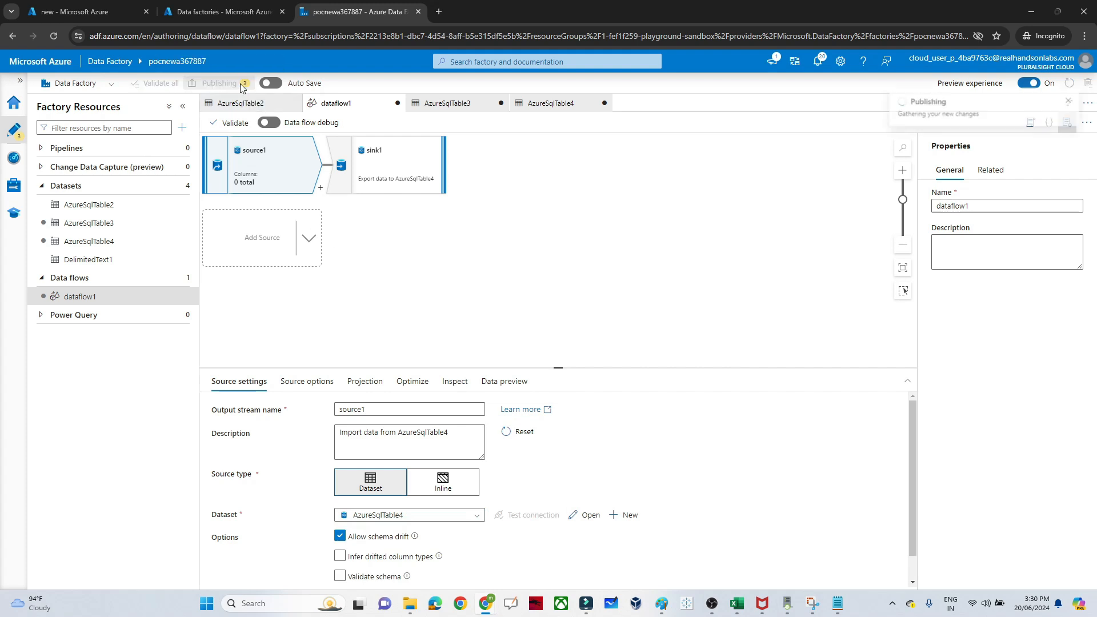
Publish the three pending changes: AzureSqlTable4, AzureSqlTable3 and dataflow1.
click(220, 82)
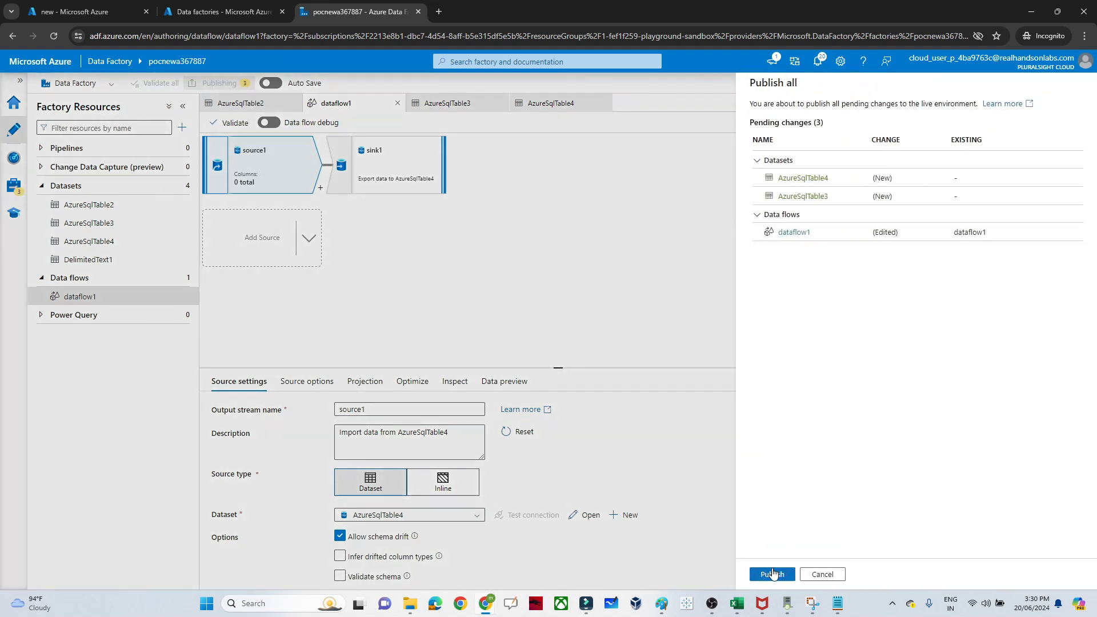
click(771, 574)
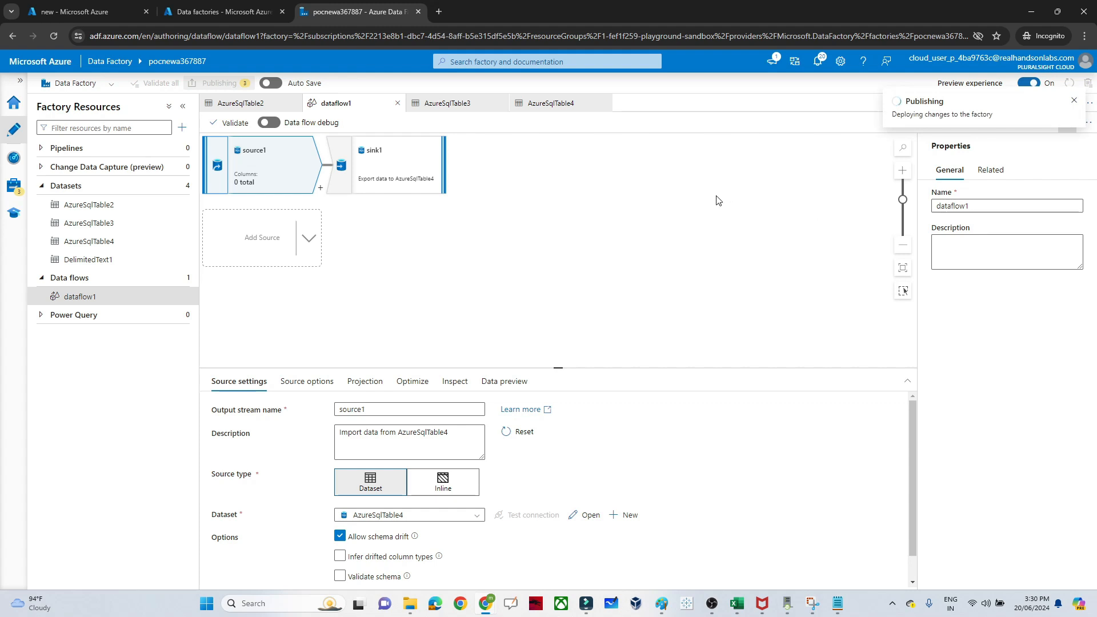
mouse_move(643, 190)
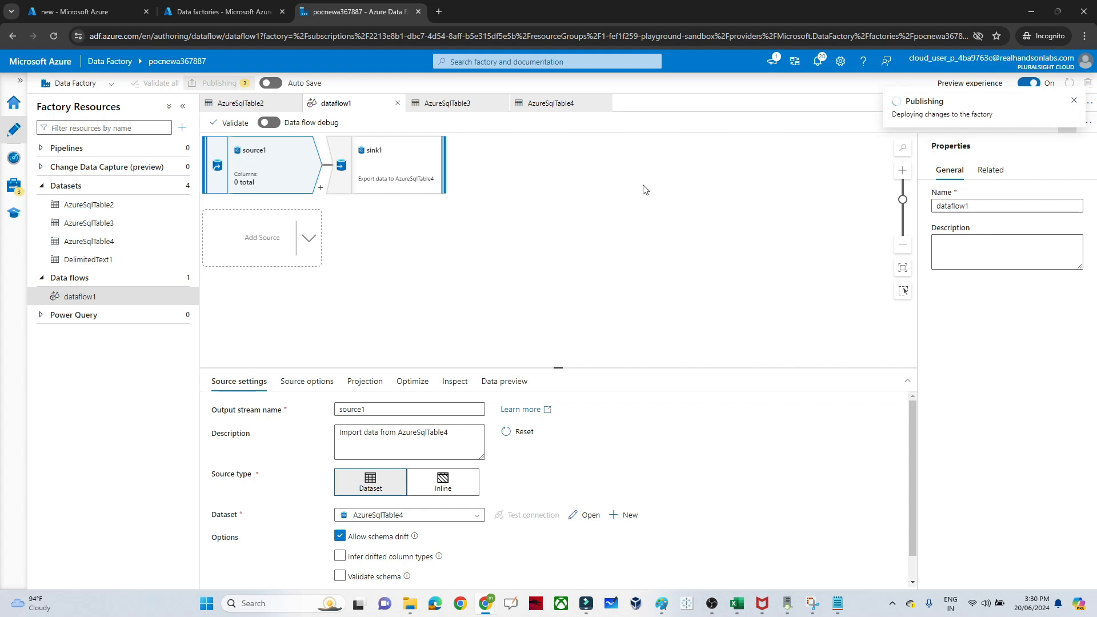